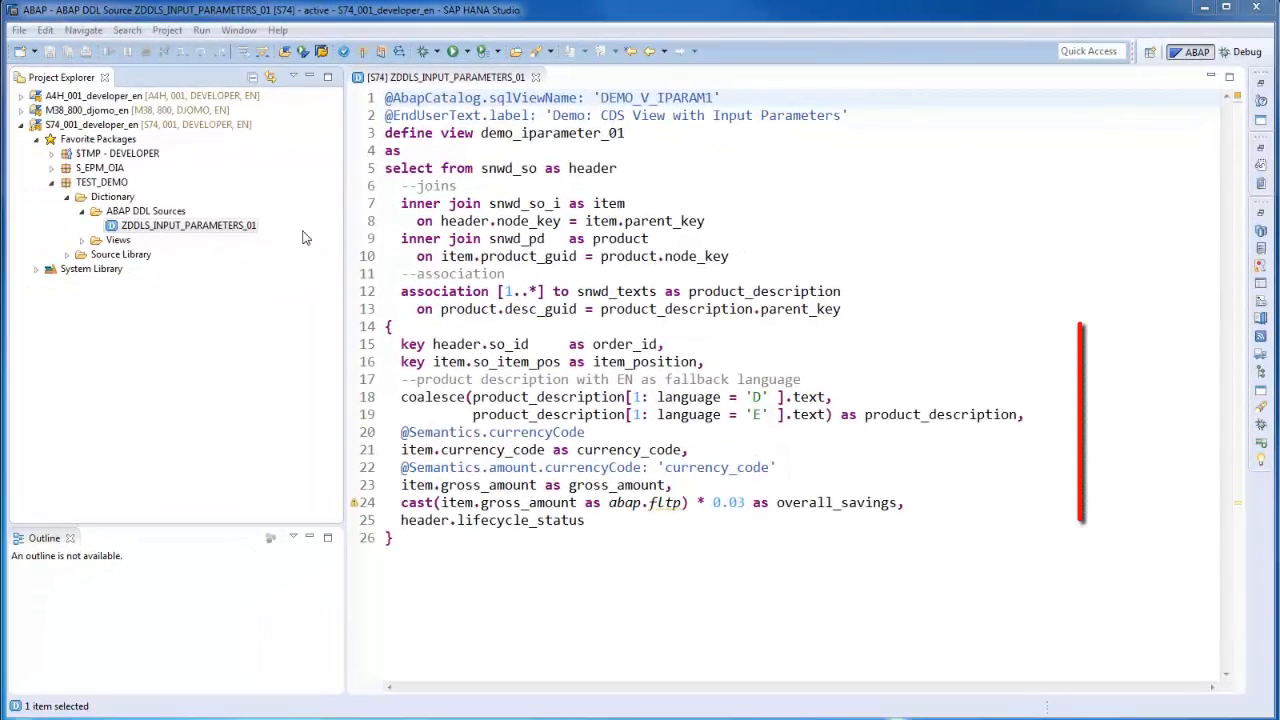
Begin the 'with parameters' clause of demo_iparameter_01 with p_langu typed abap.lang
right_click(188, 224)
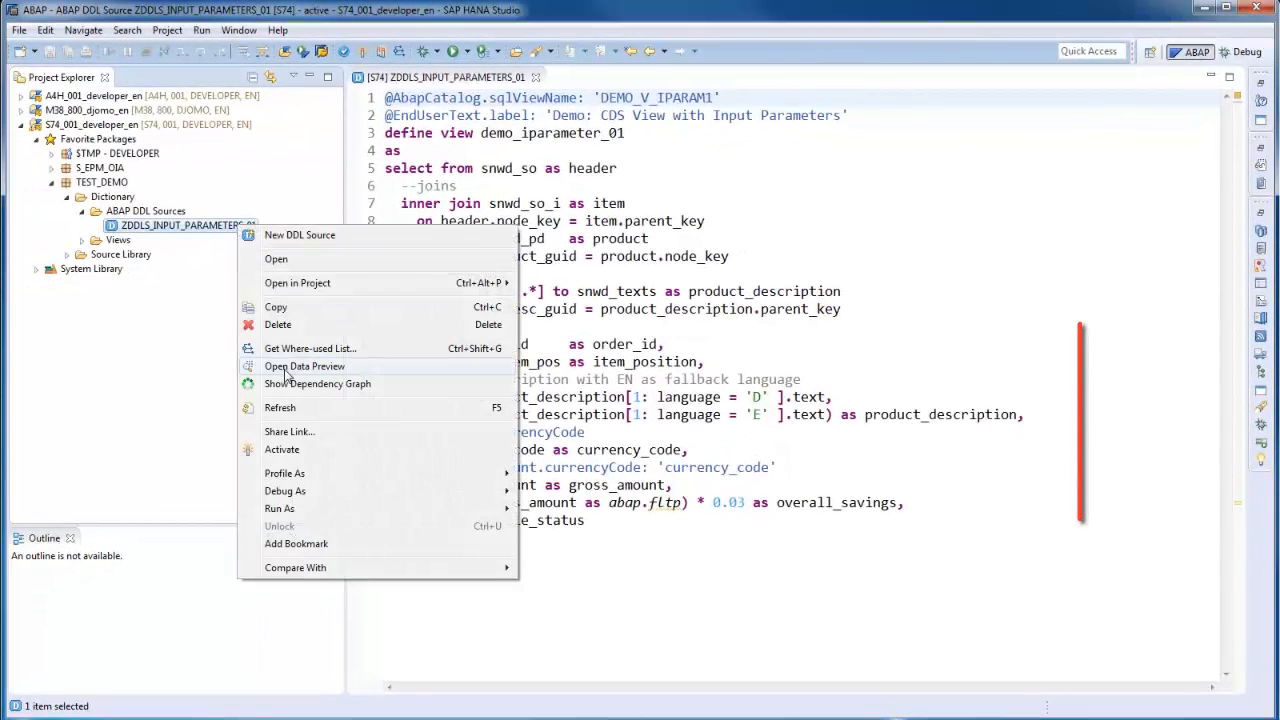
left_click(304, 366)
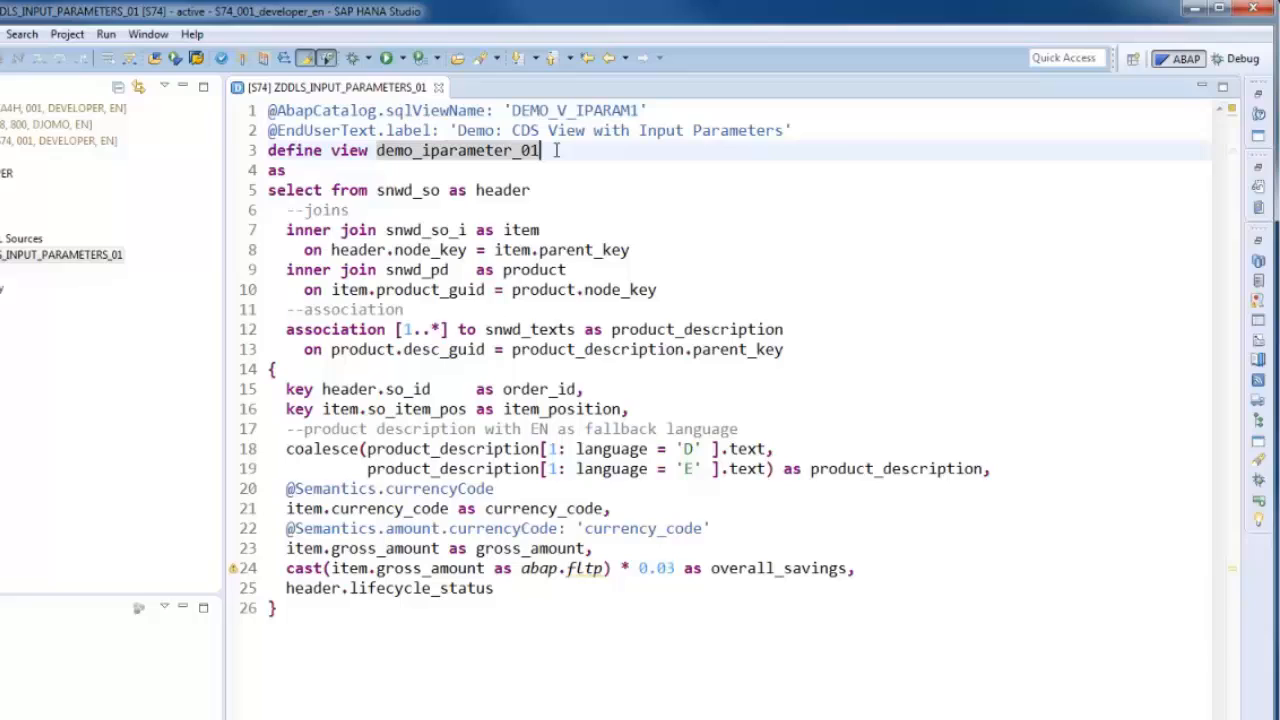
type("with parameters")
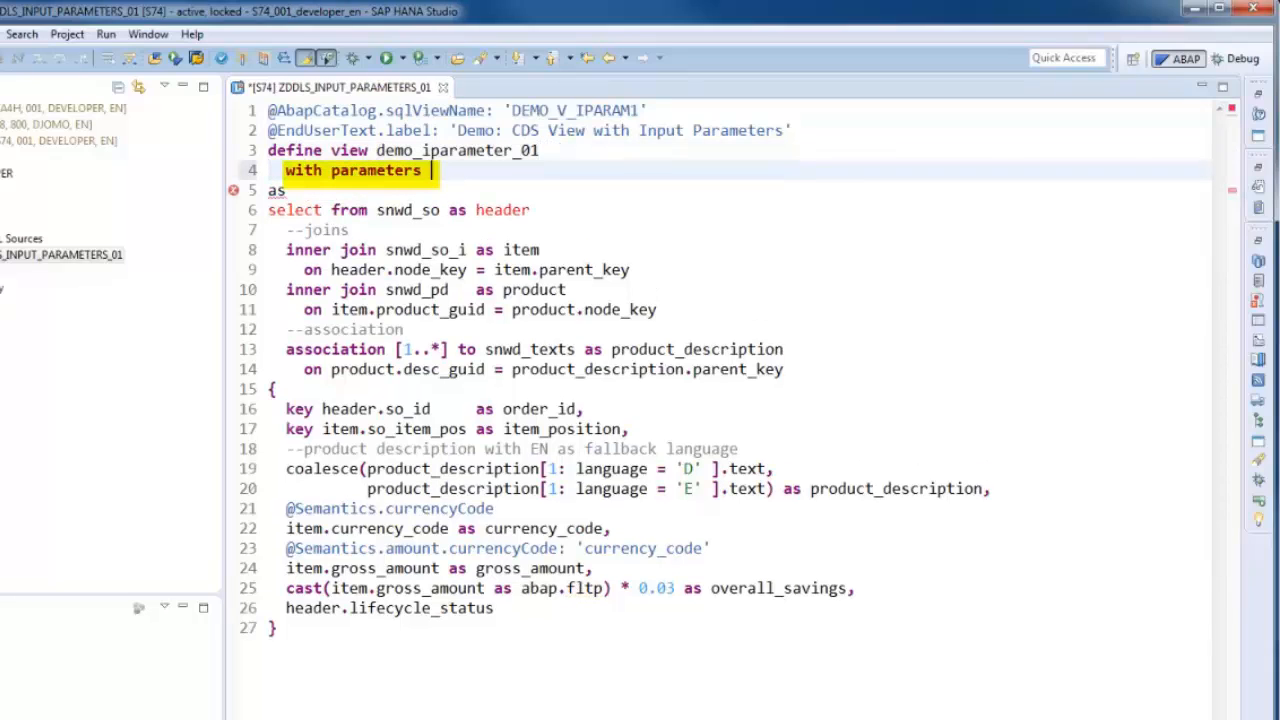
type("p_lang")
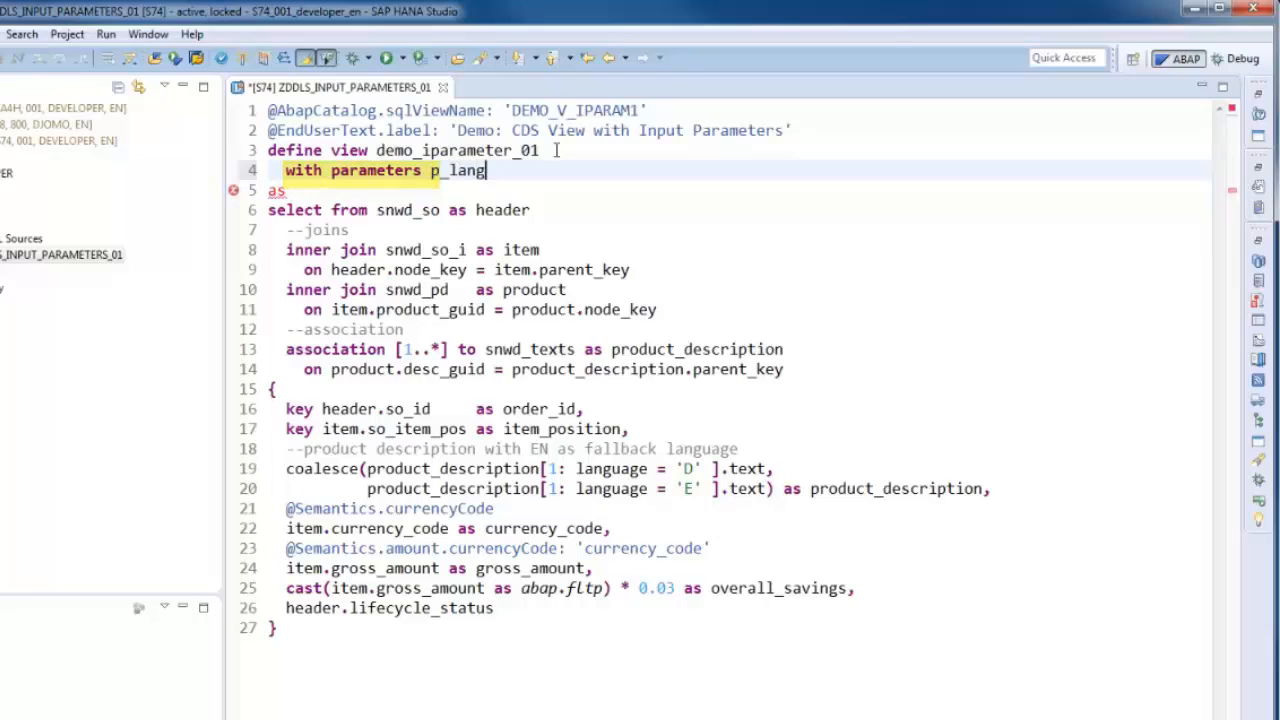
type("u:")
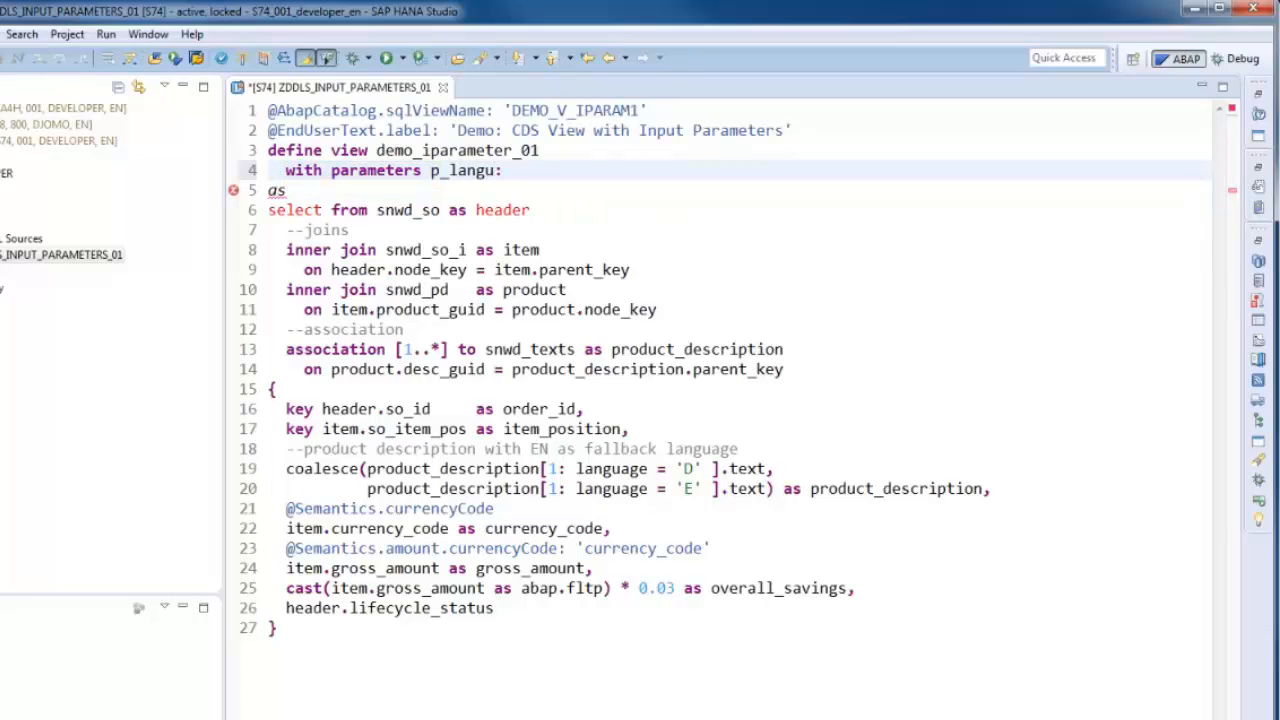
type("abap.lang")
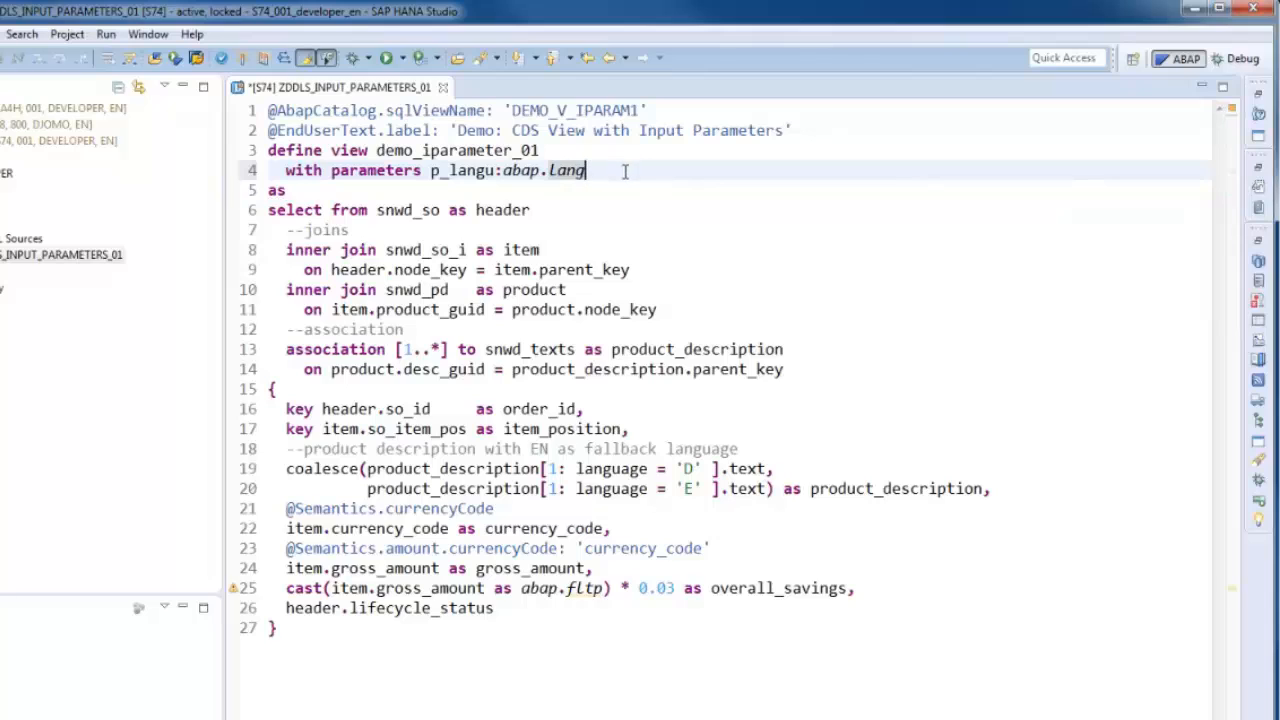
type(",")
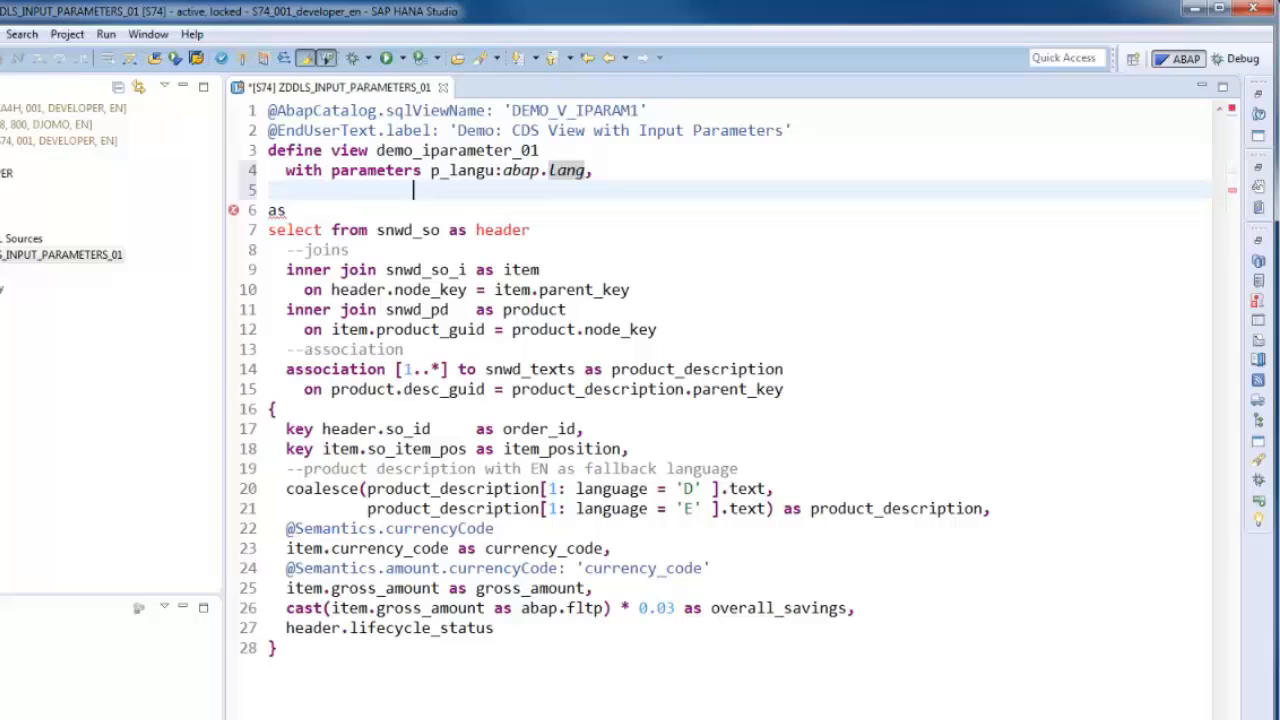
Add parameter p_saving_rate typed abap.dec(7,2)
type("p_s")
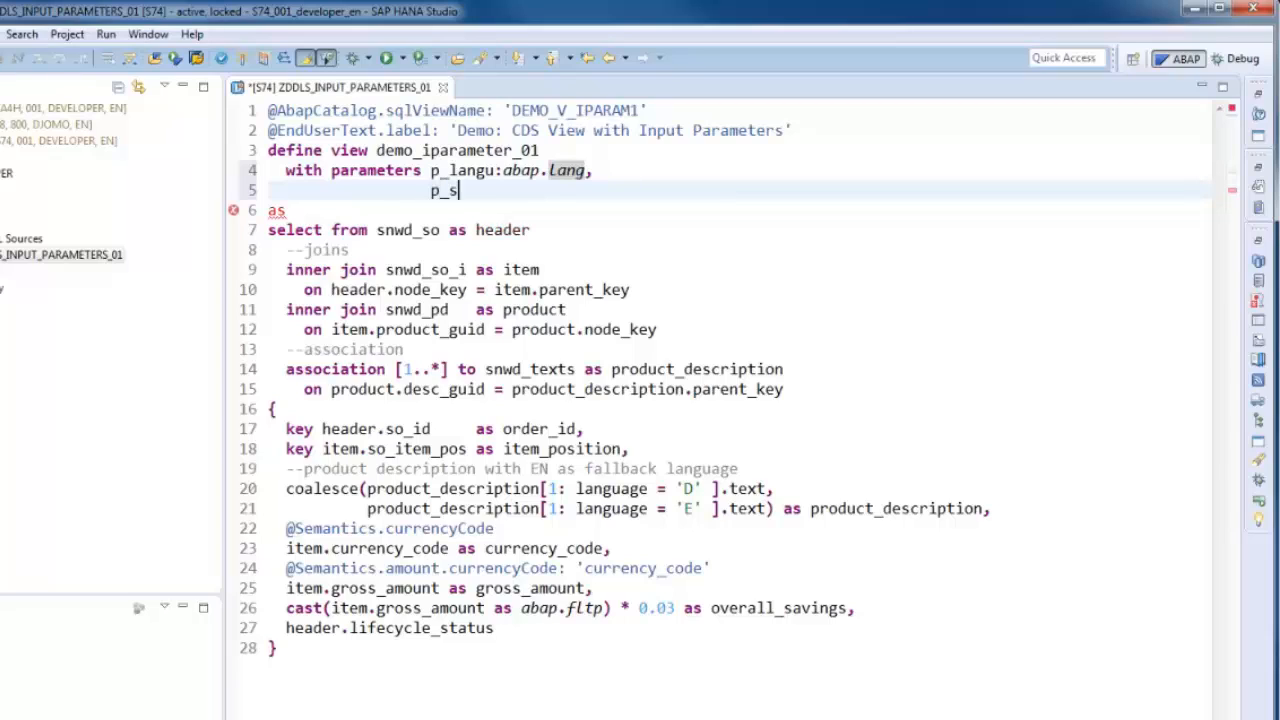
type("aving_rate")
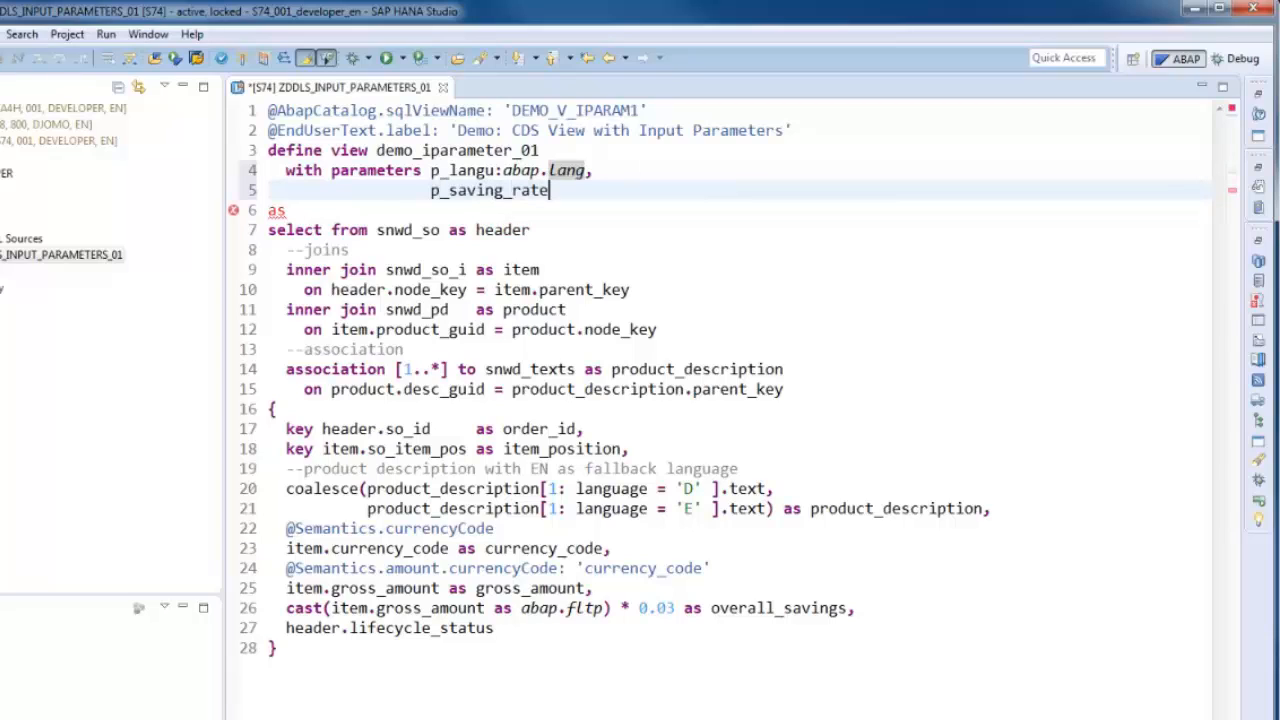
type(":abap")
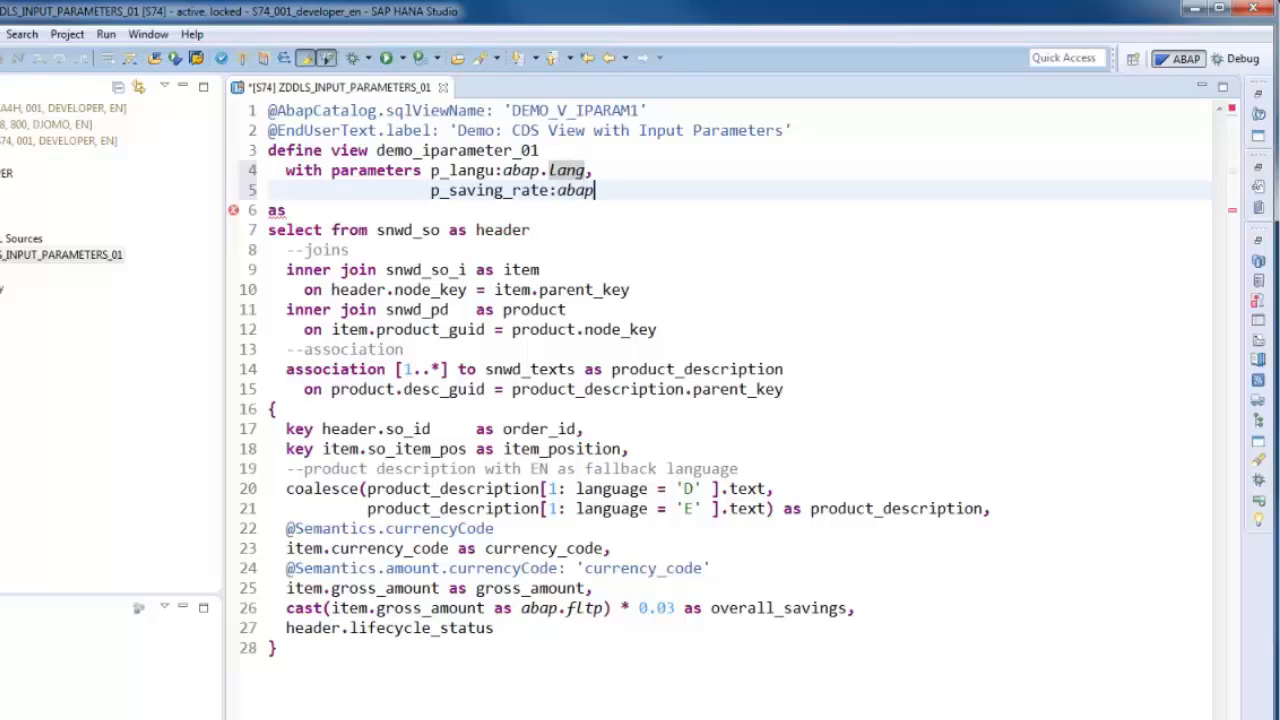
type(".dec( len, decimals )")
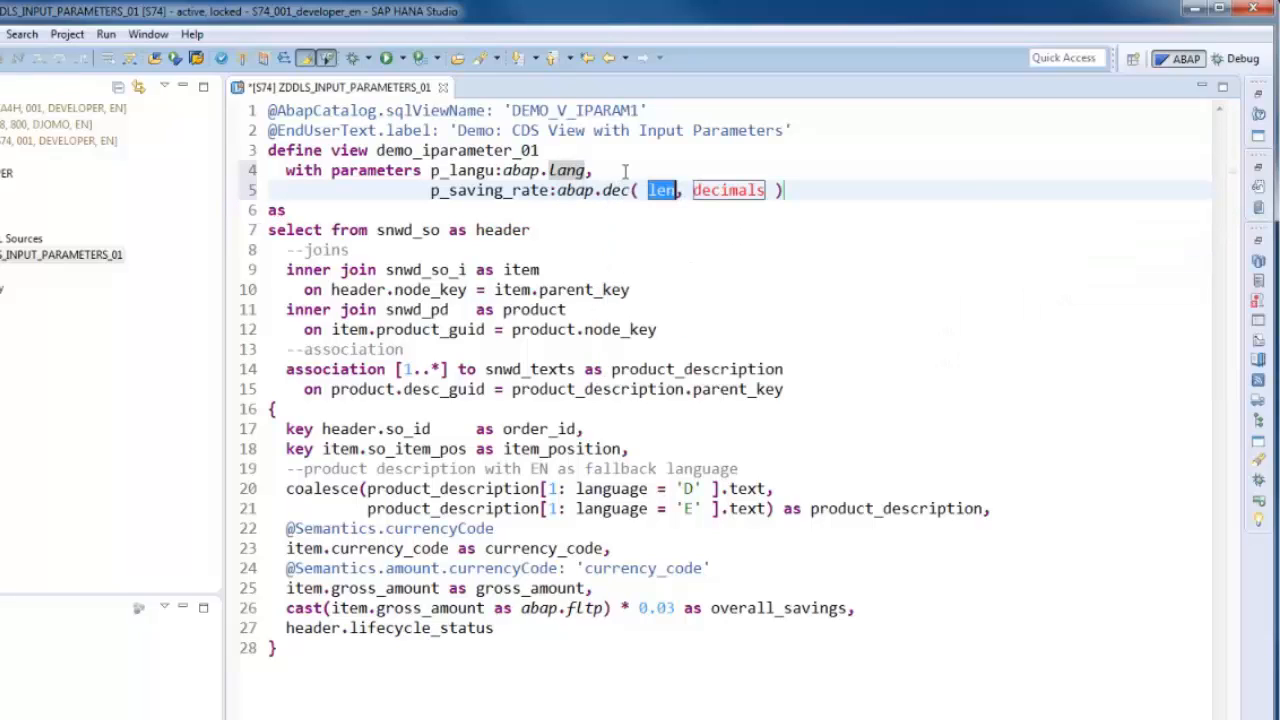
key("Delete")
type("7")
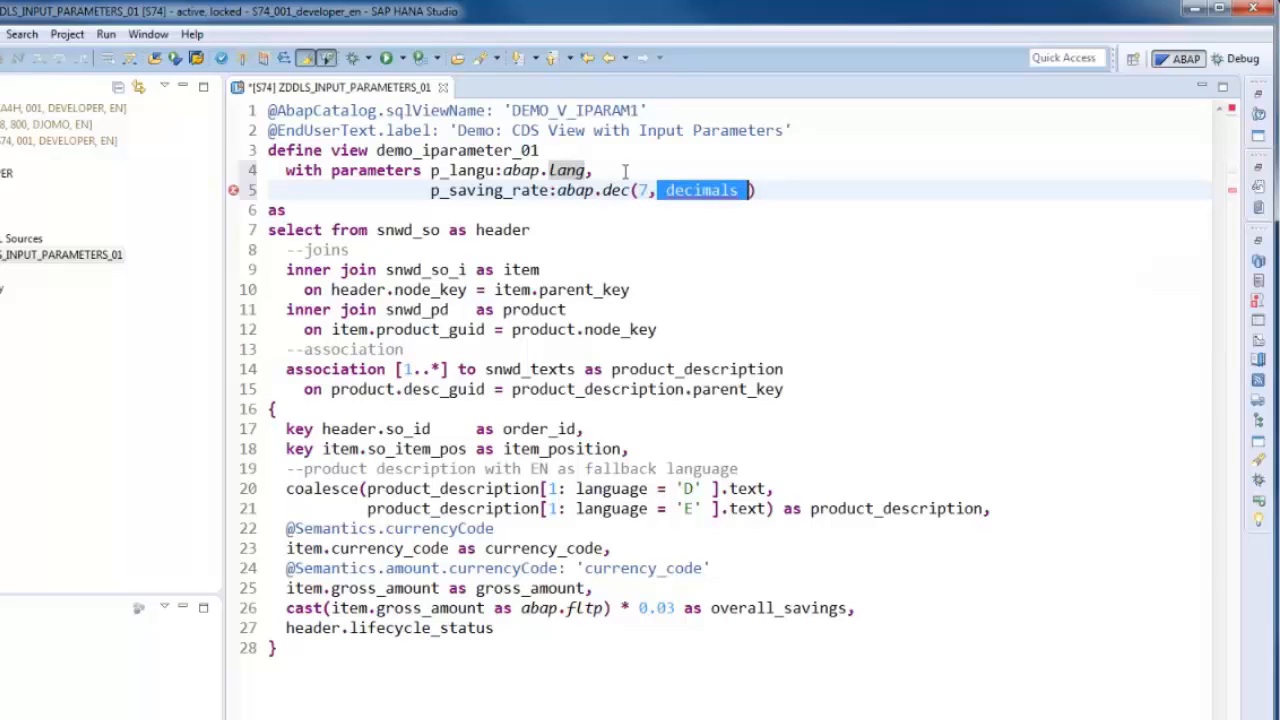
type("2")
type("p_lc_")
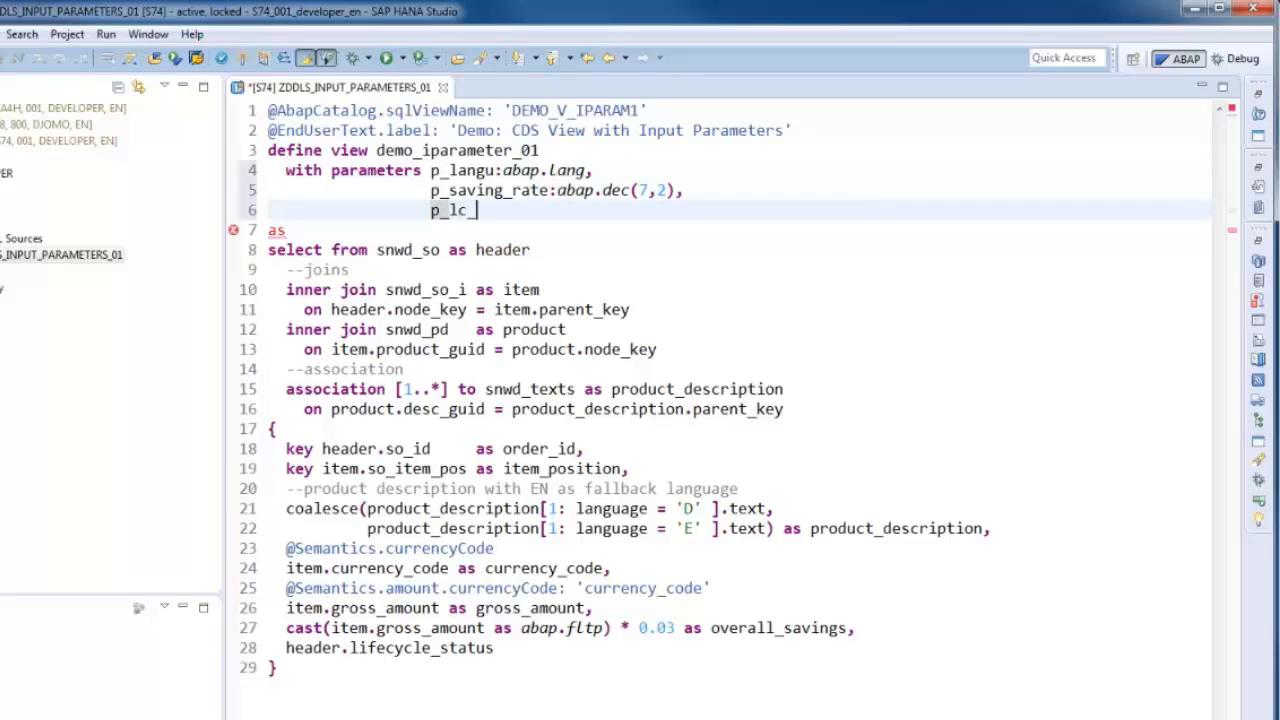
Add parameter p_lc_status typed snwd_so_lc_status_code
type("status")
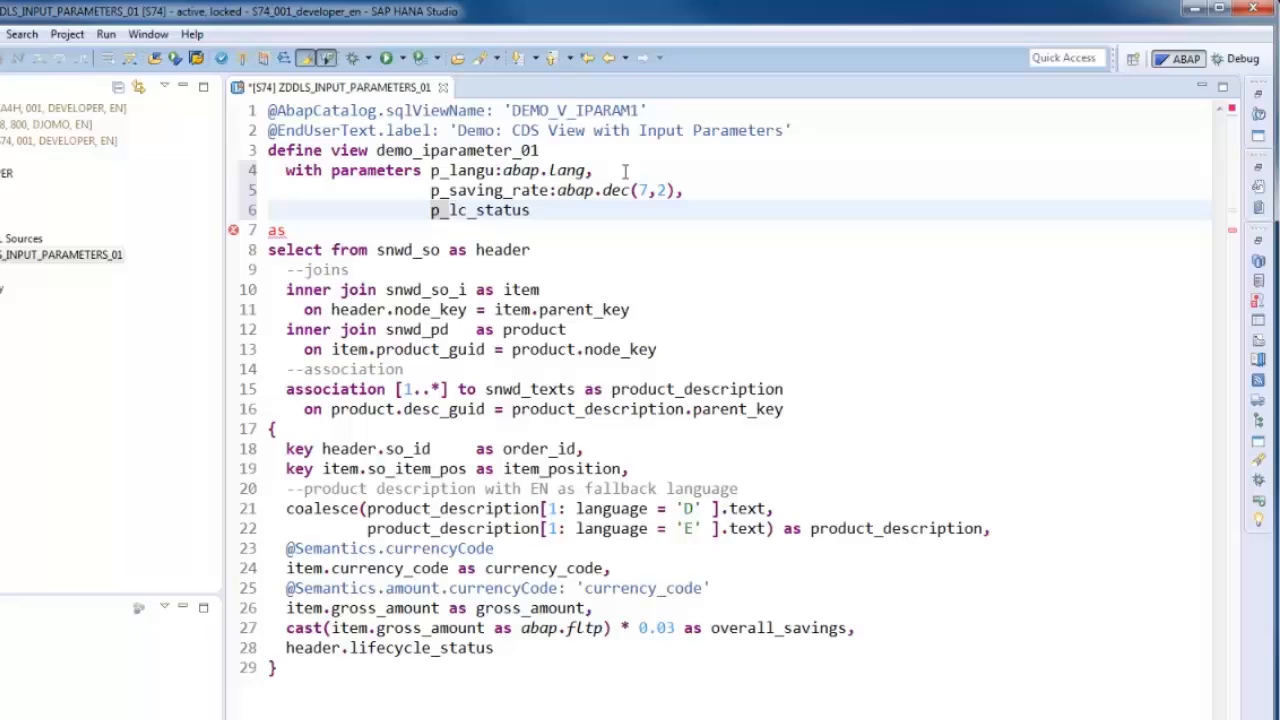
type(":sn")
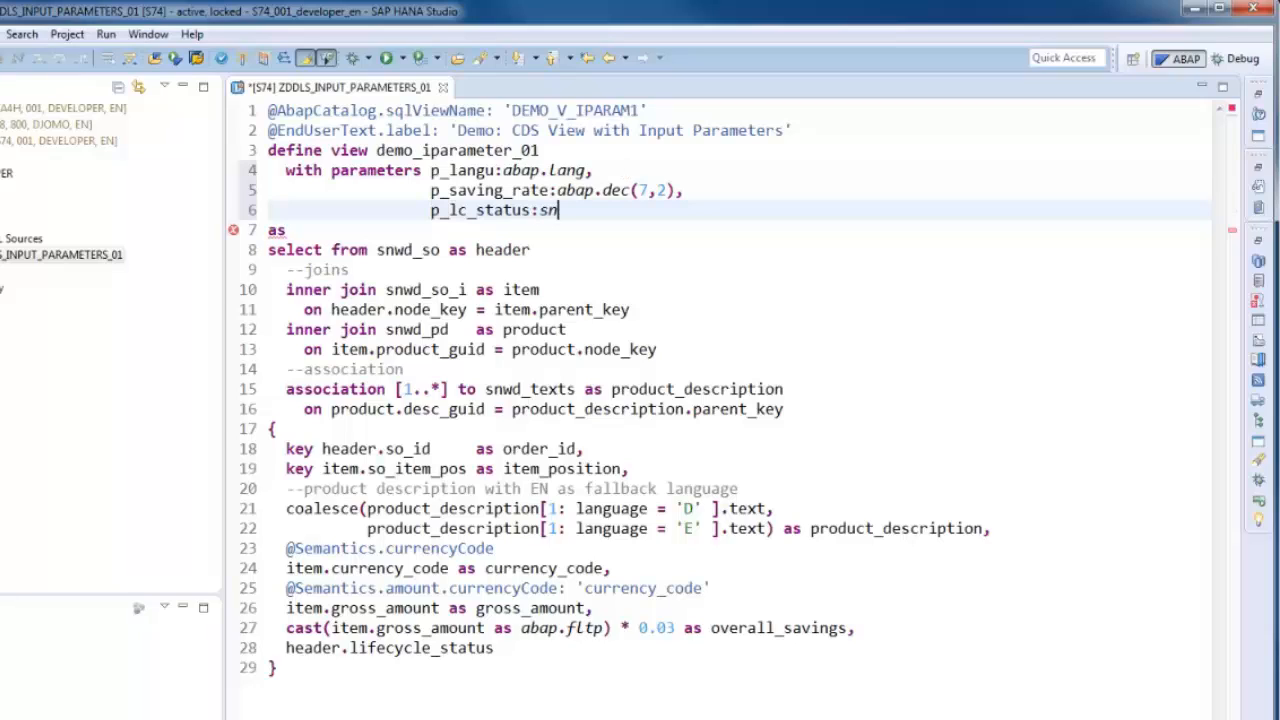
type("wd_so_l")
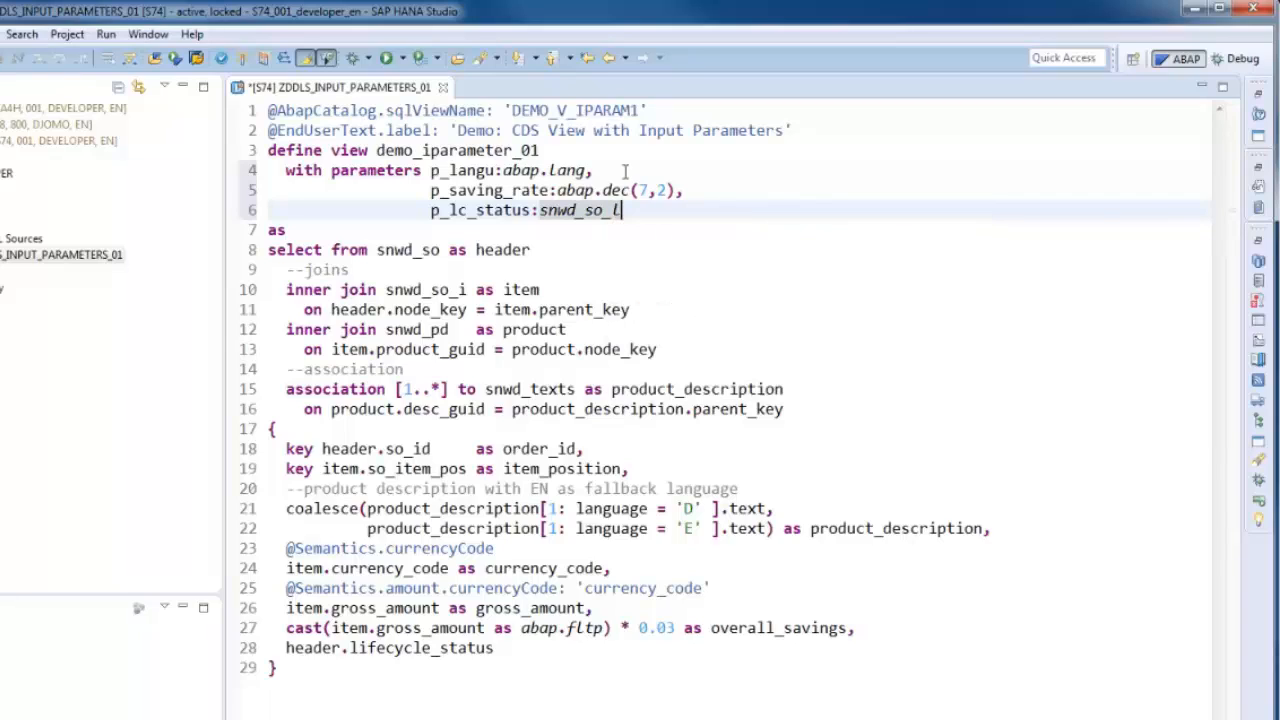
type("c_status_code")
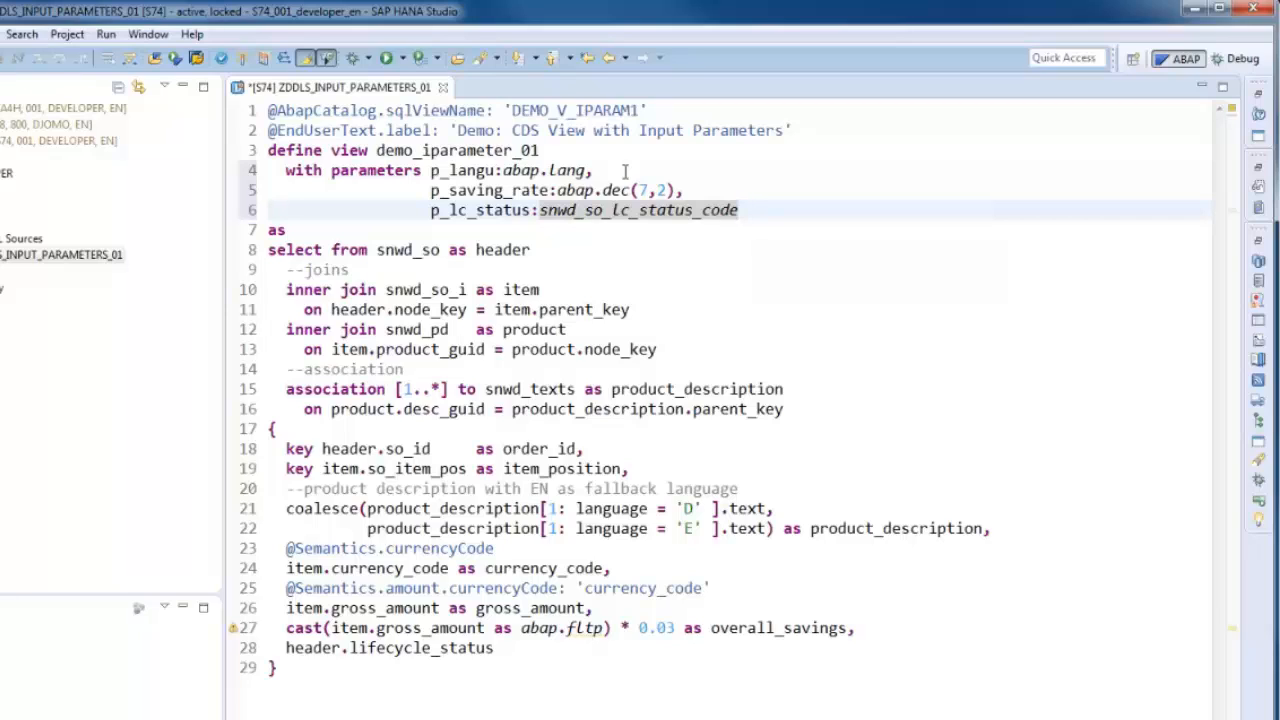
left_click_drag(286, 508, 992, 528)
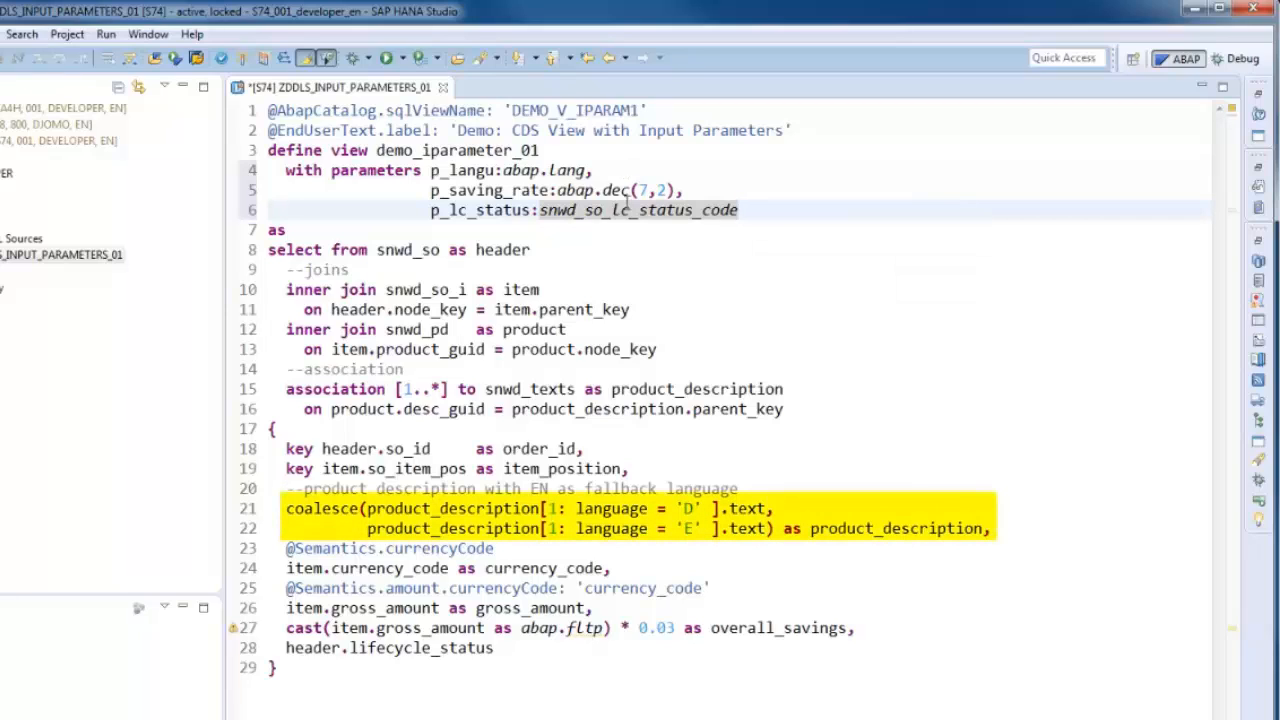
mouse_move(896, 486)
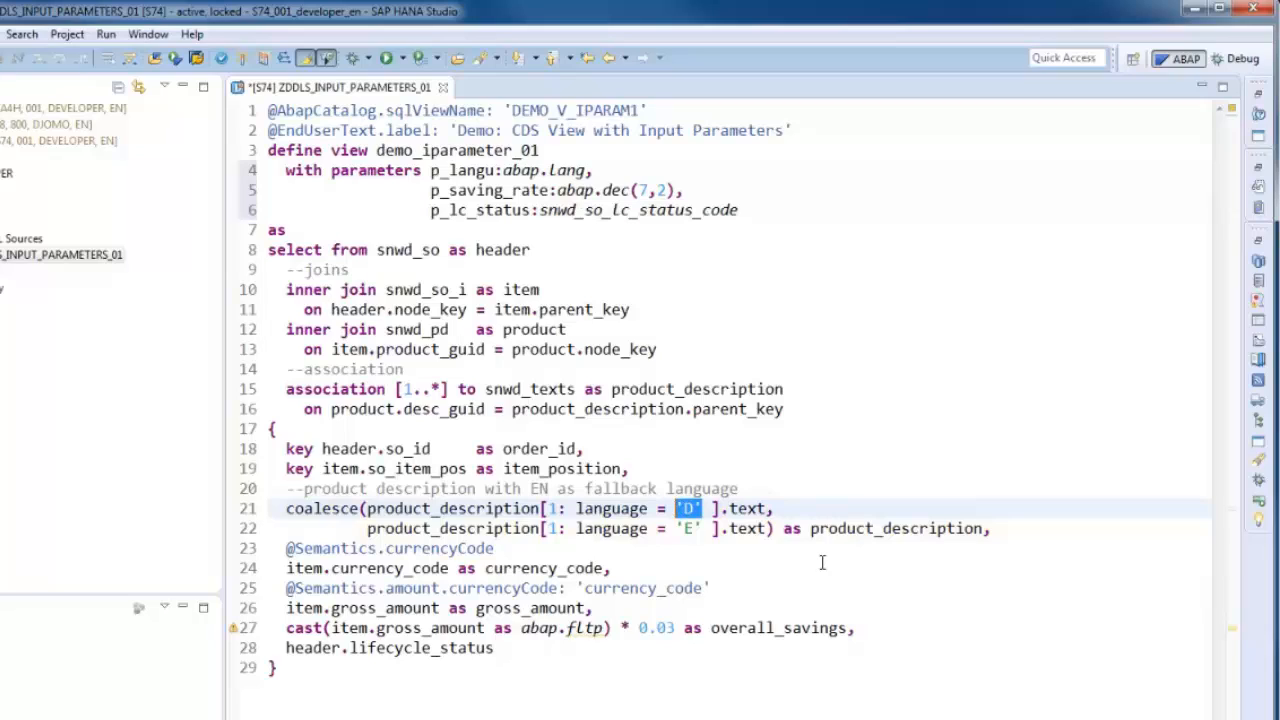
Replace the hard-coded language 'D' in the coalesce expression with :p_langu
key("Delete")
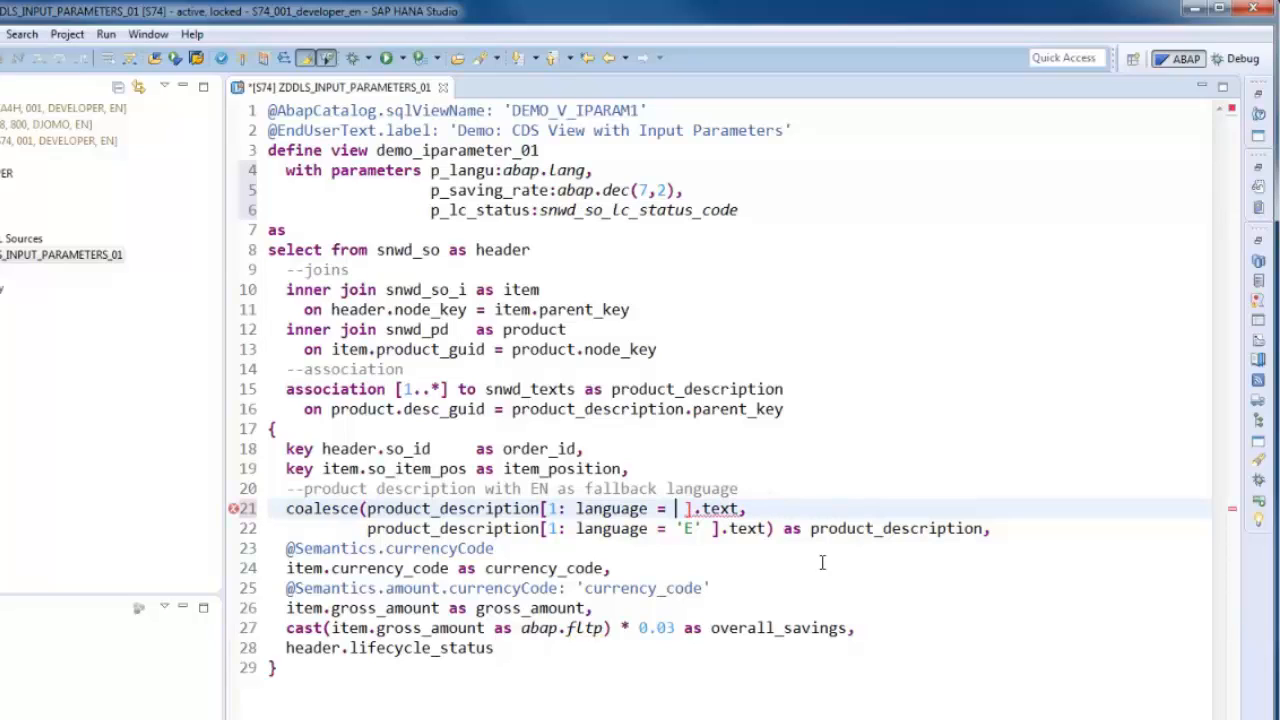
type(":p_langu")
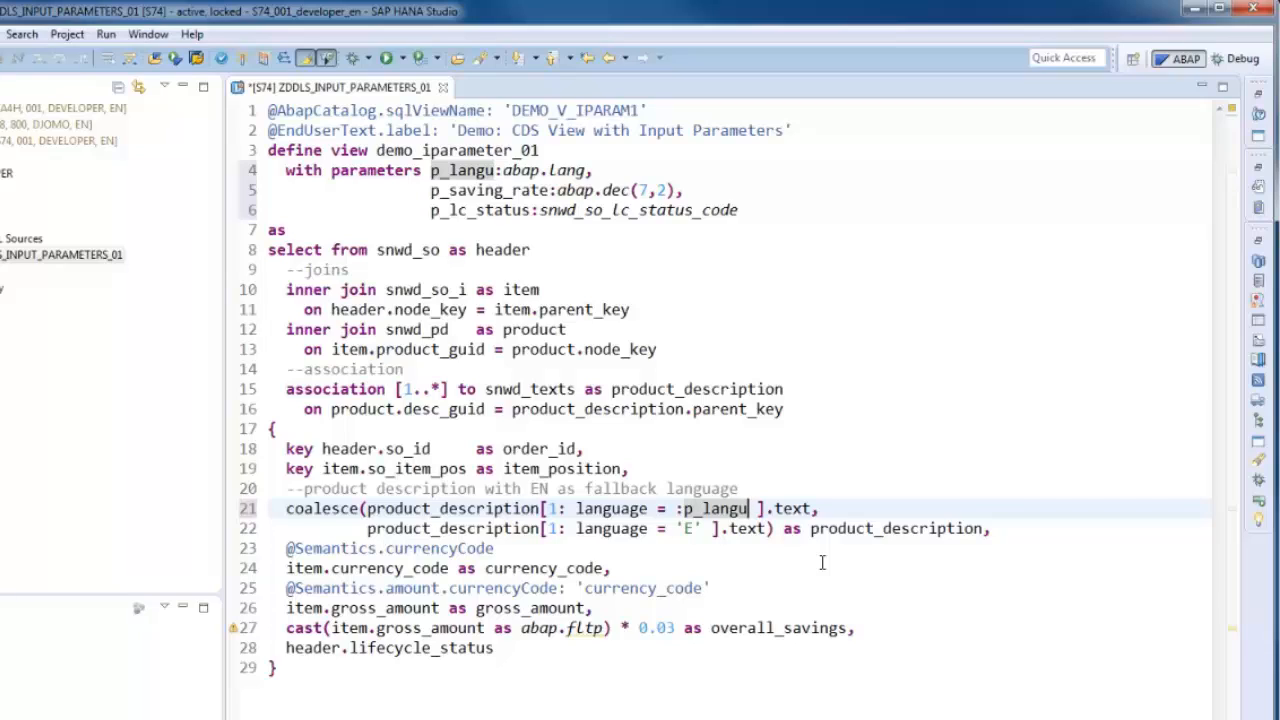
double_click(656, 628)
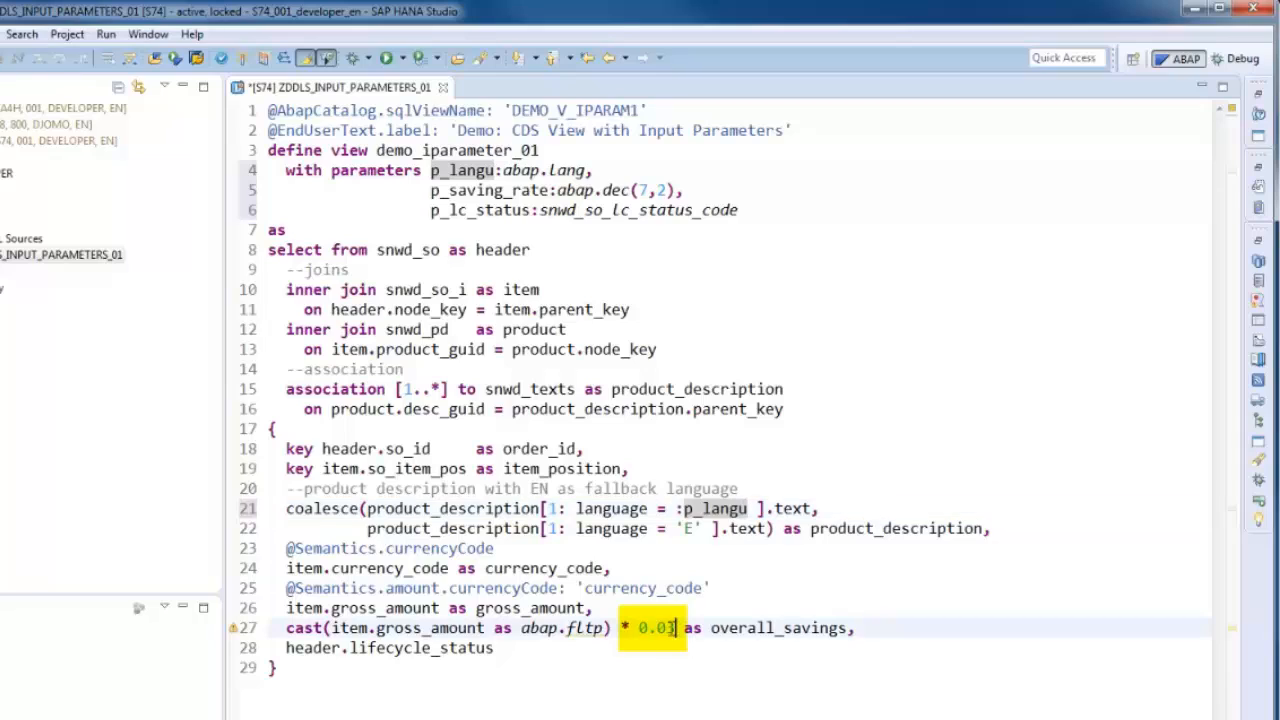
Replace 0.03 in overall_savings with cast($parameters.p_saving_rate as abap.fltp)
double_click(658, 628)
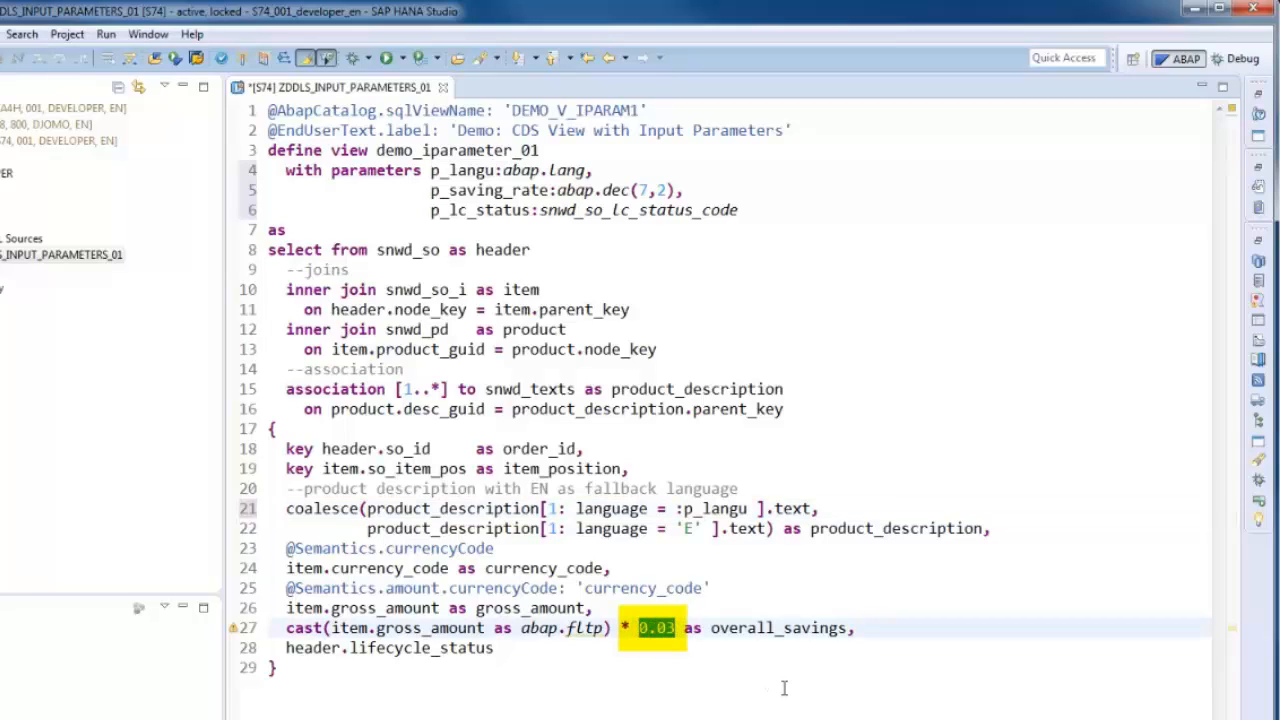
type("$parameters.")
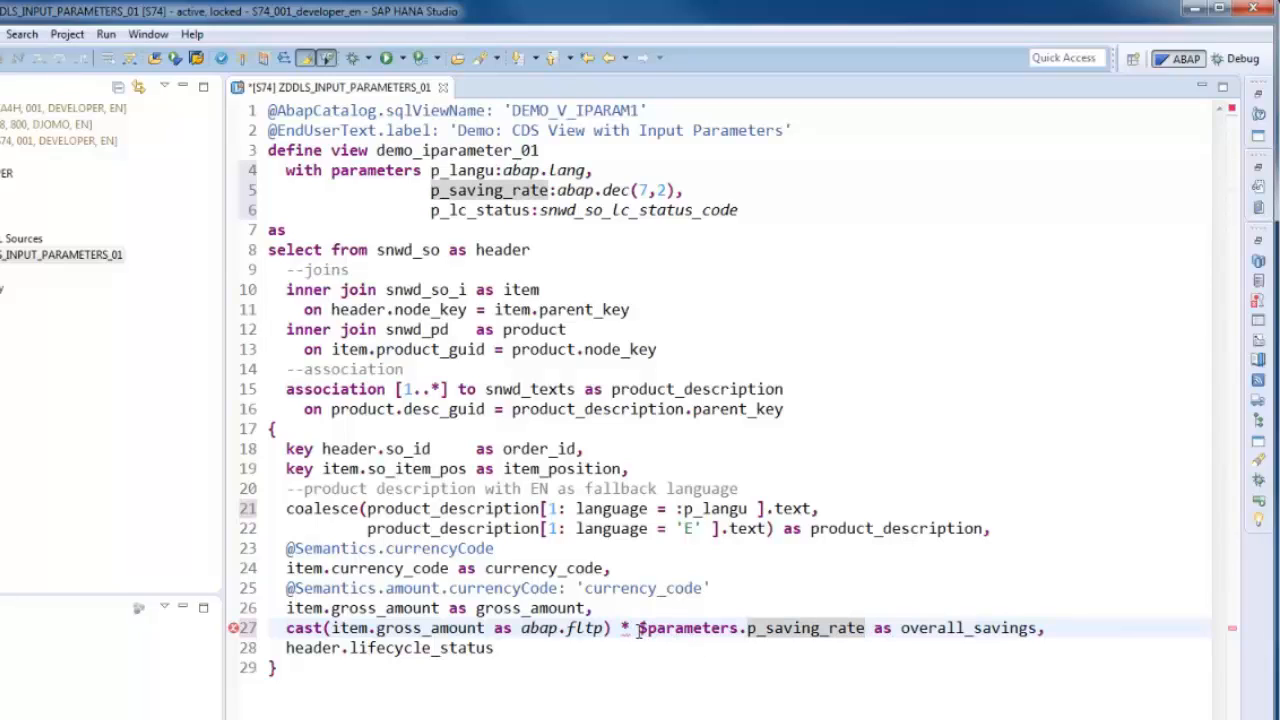
type("cast(")
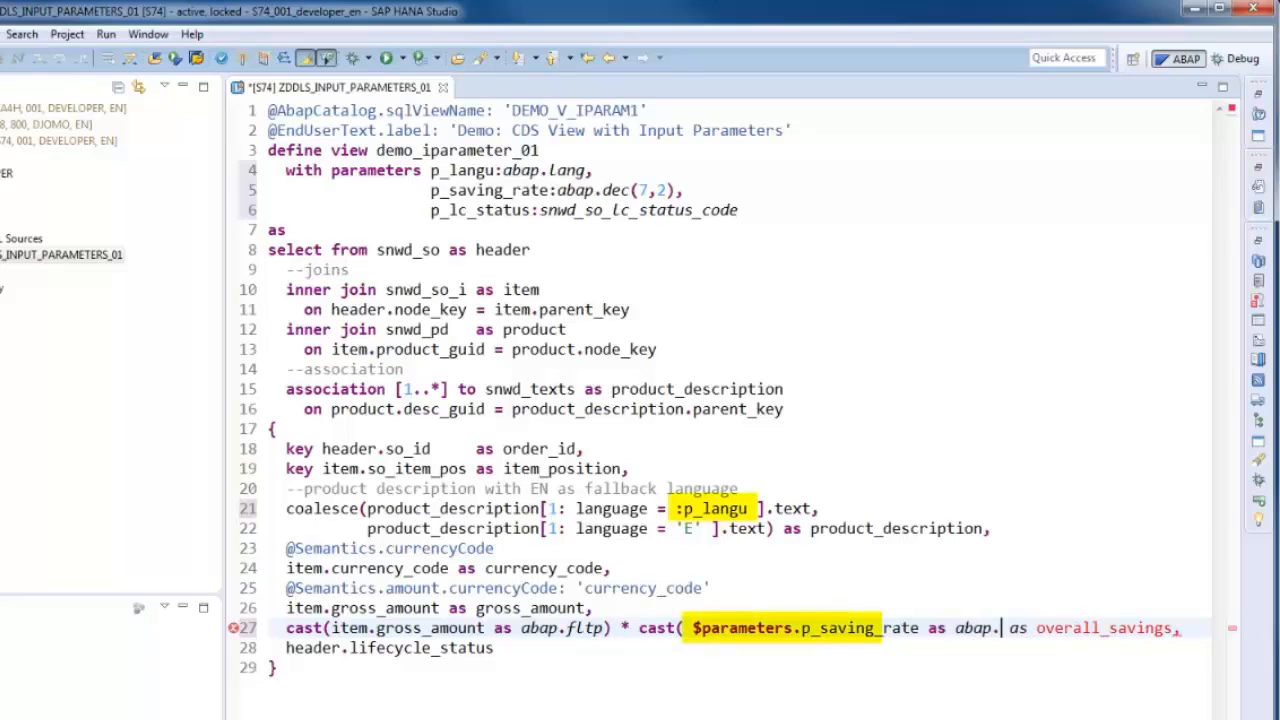
type("fltp)")
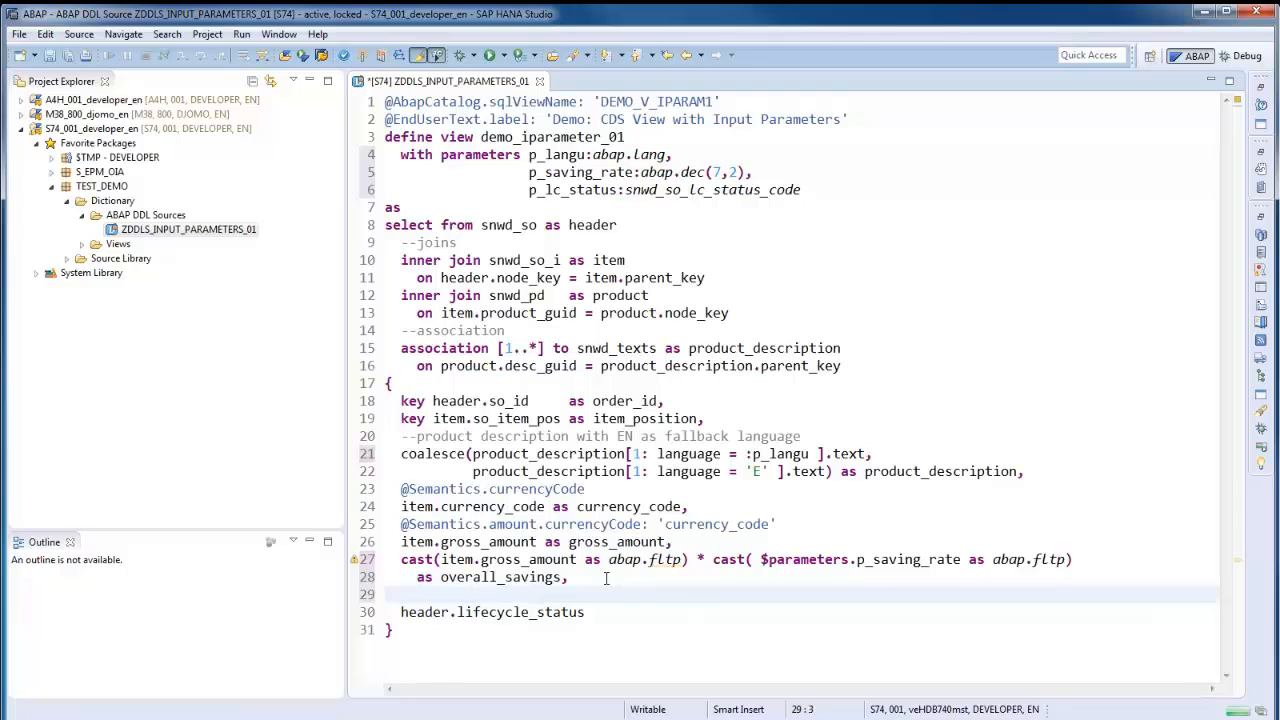
type("$parameters.p_saving_rate")
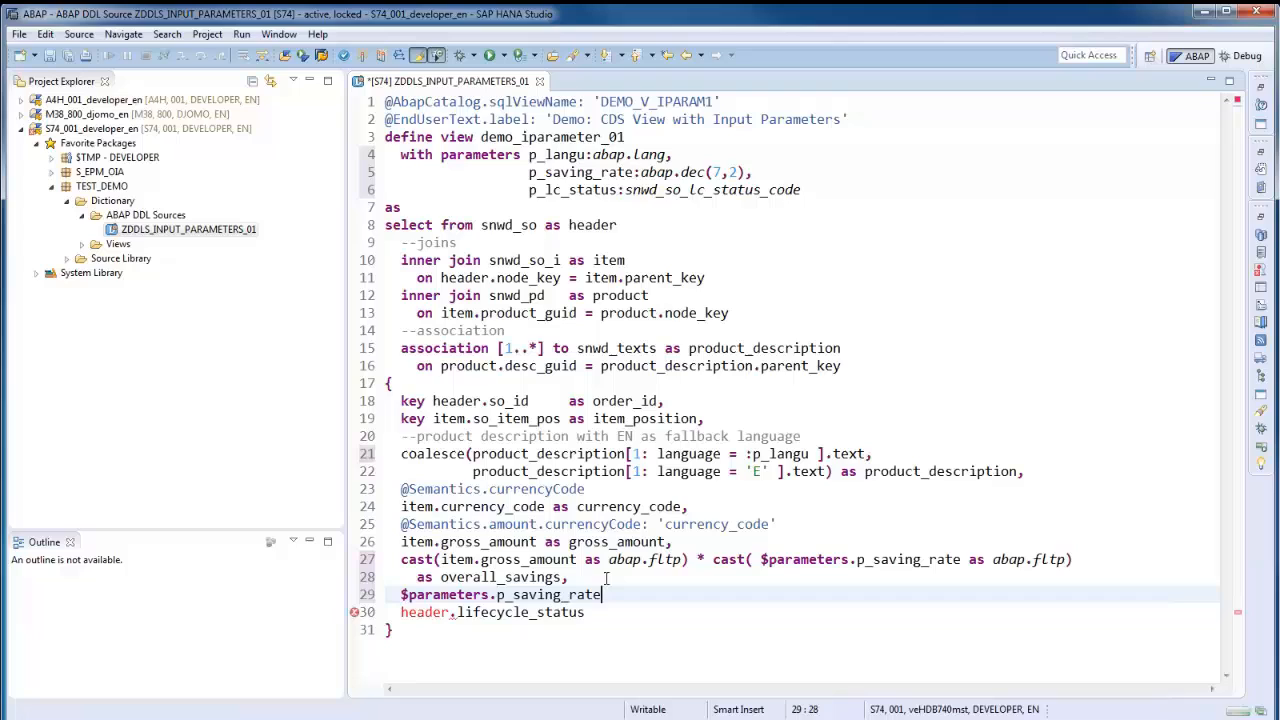
Output $parameters.p_saving_rate as saving_rate and filter where header.lifecycle_status = $parameters.p_lc_status
type("as saving")
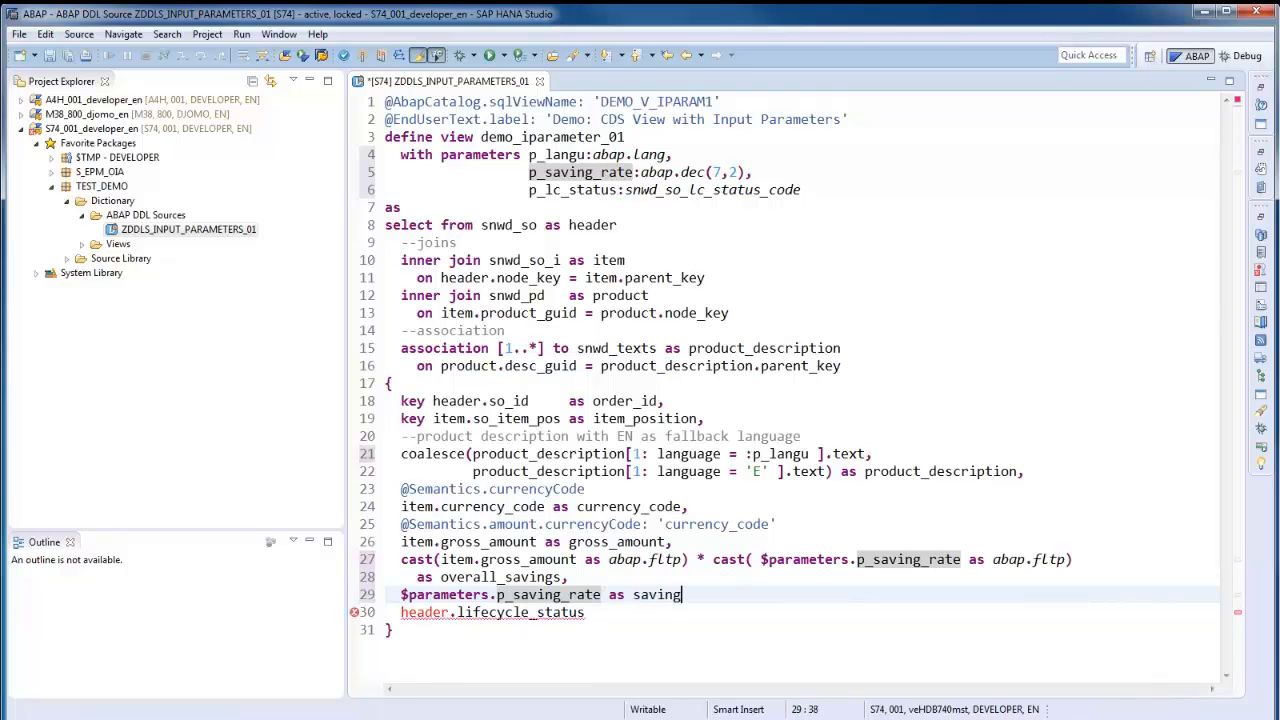
type("_rate,")
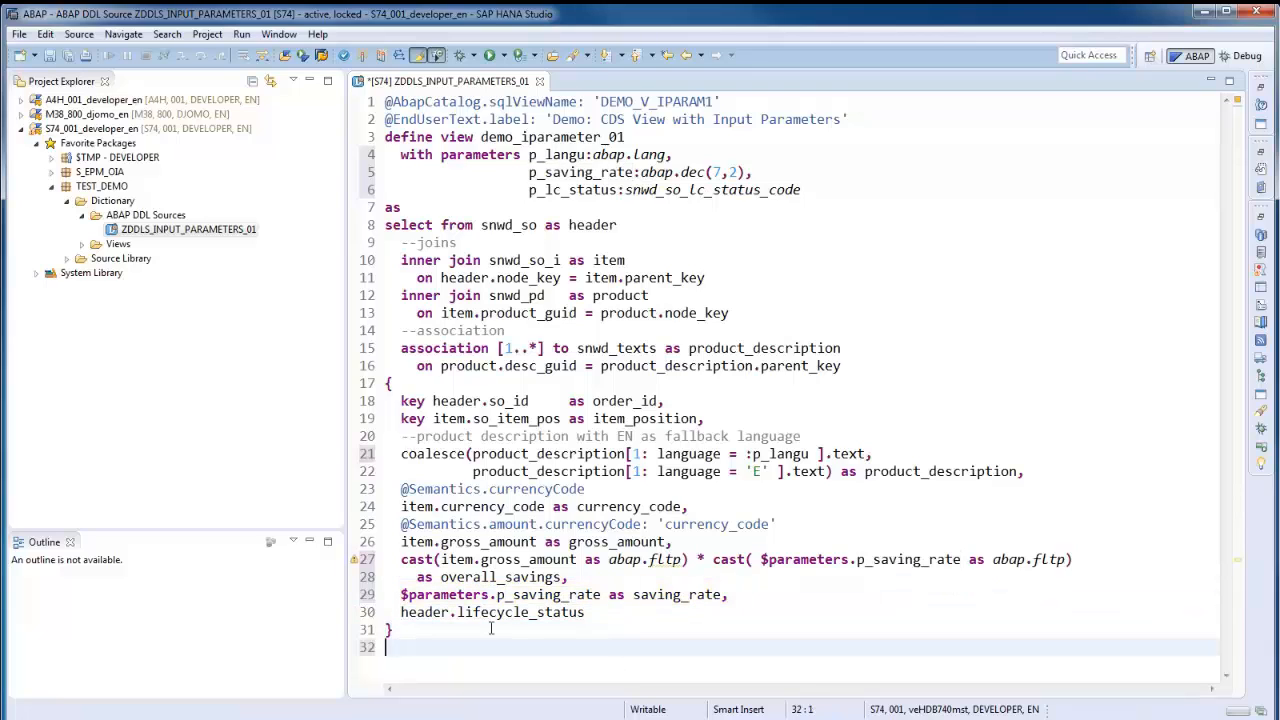
type("where")
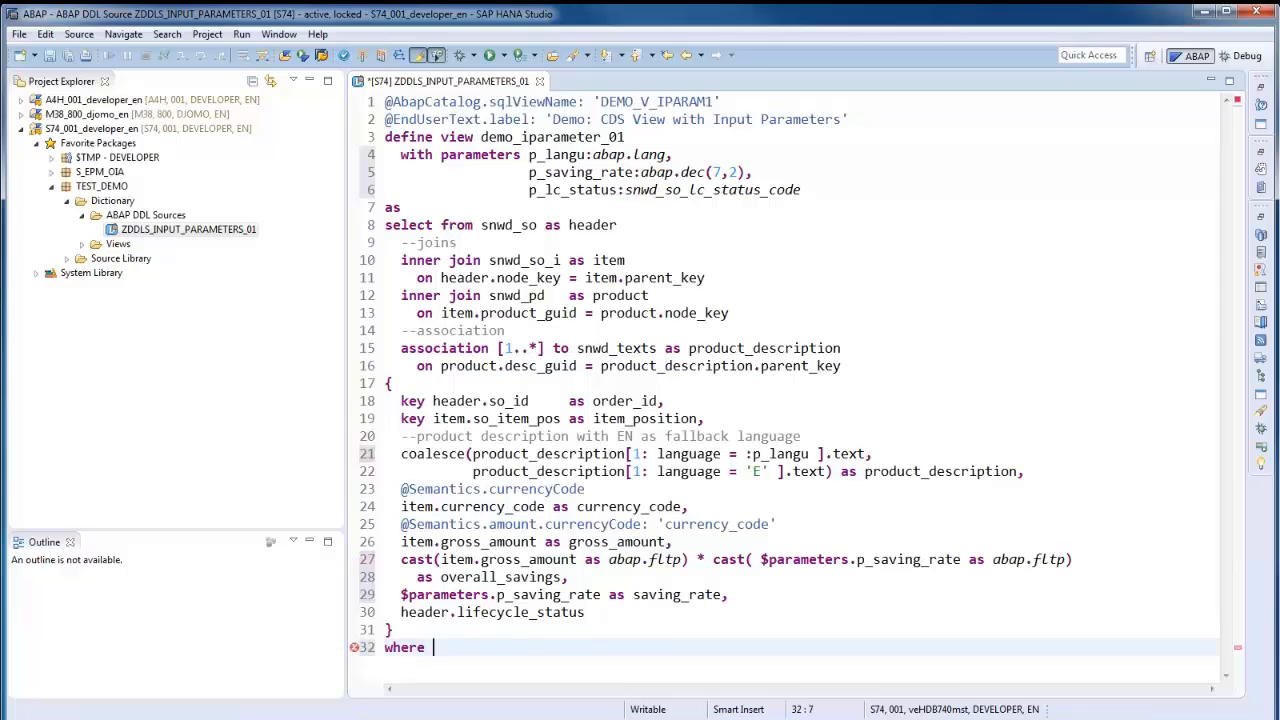
type("header.")
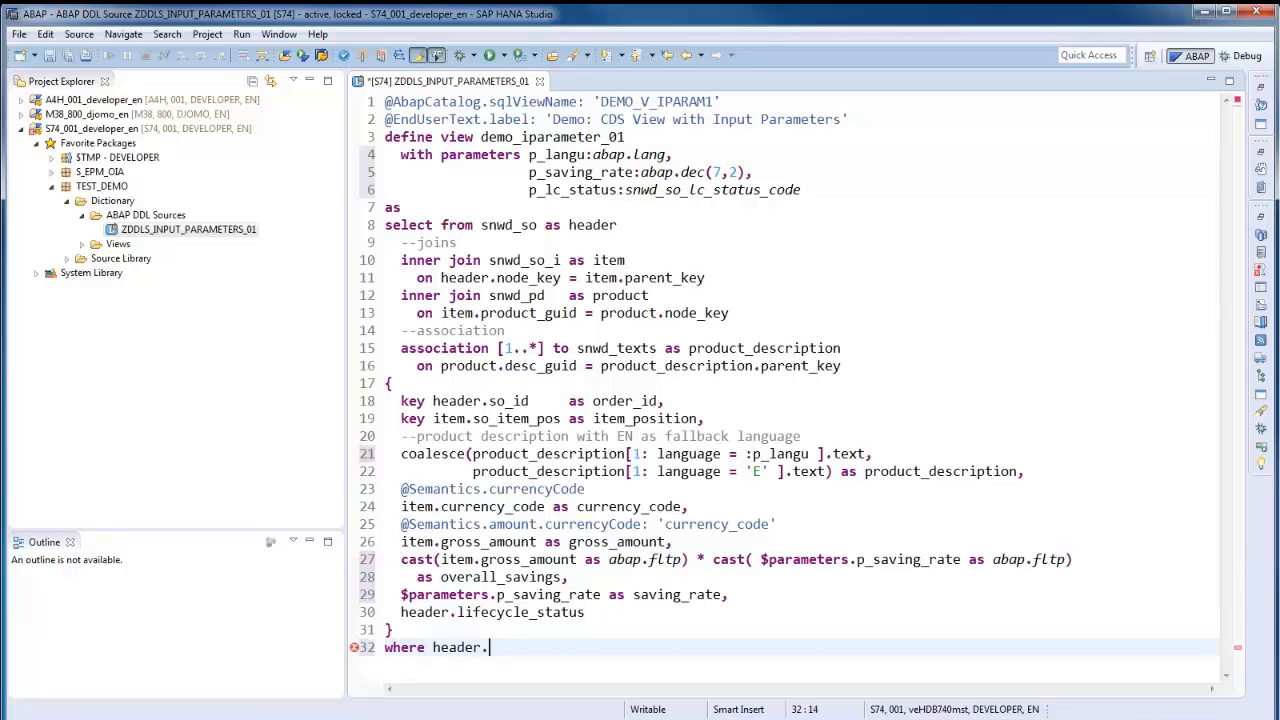
type("lifecycle_status =")
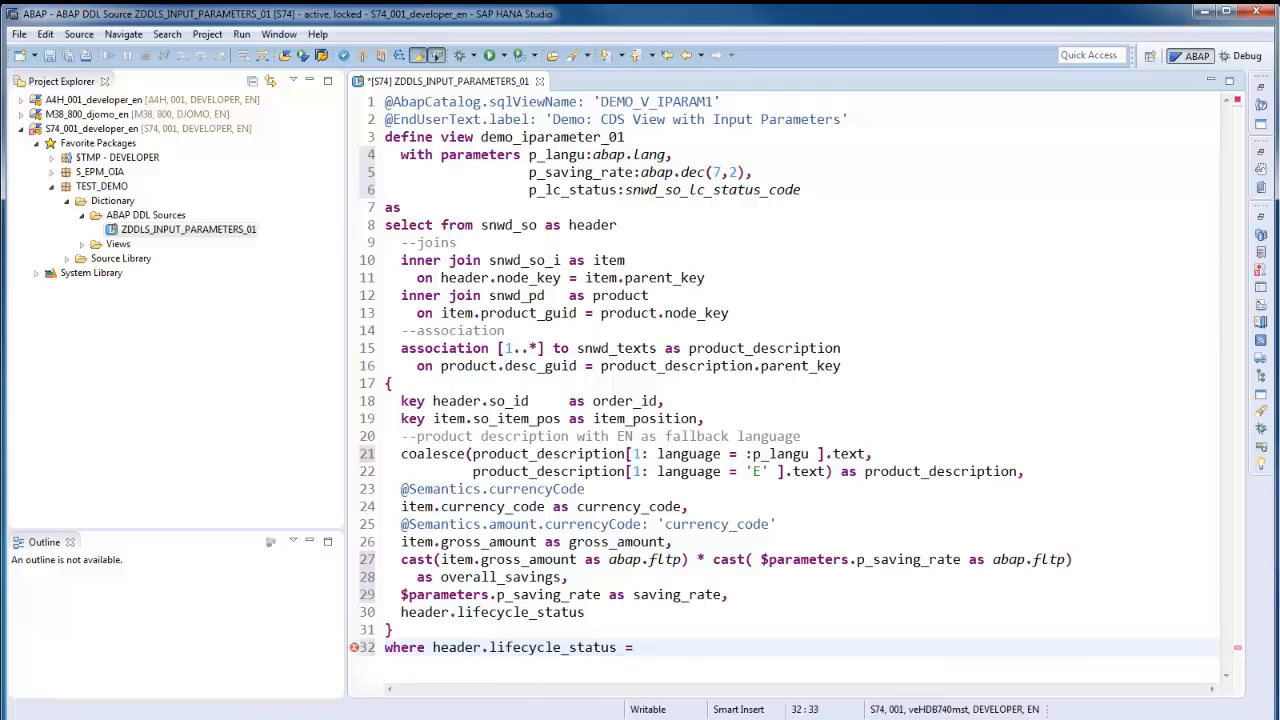
type("$parameters.p_lc_status")
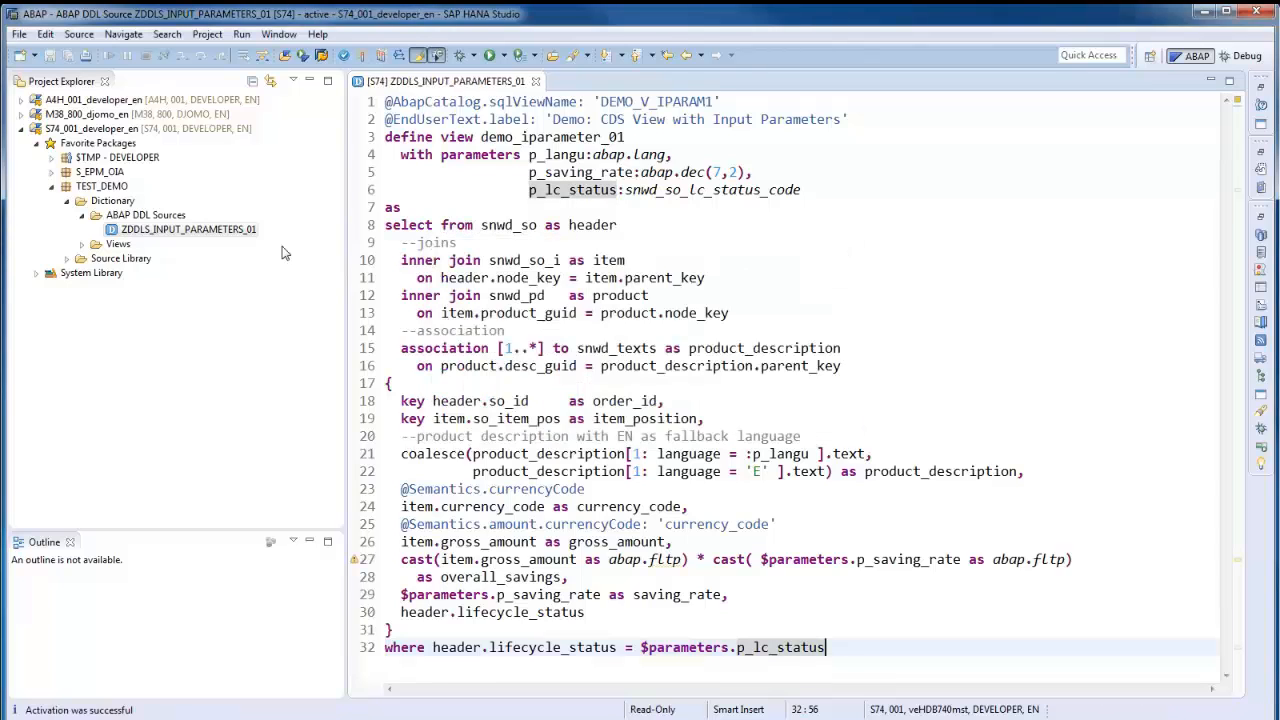
right_click(188, 228)
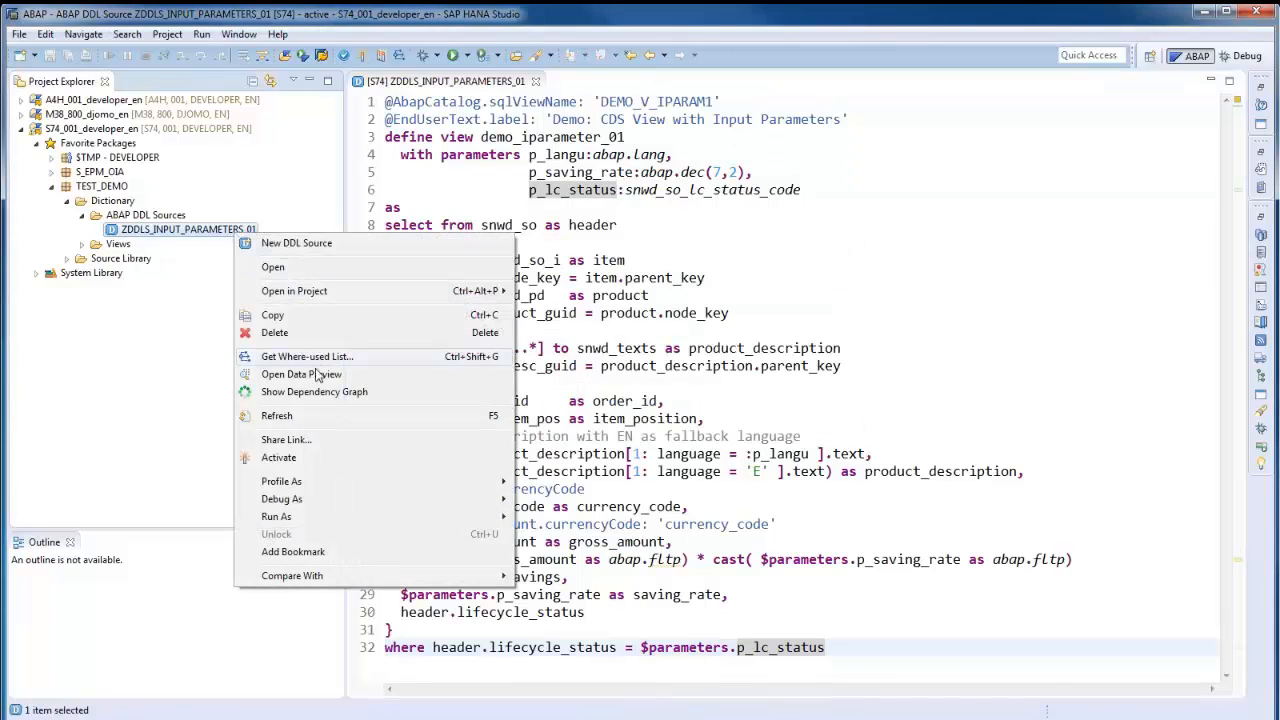
left_click(300, 374)
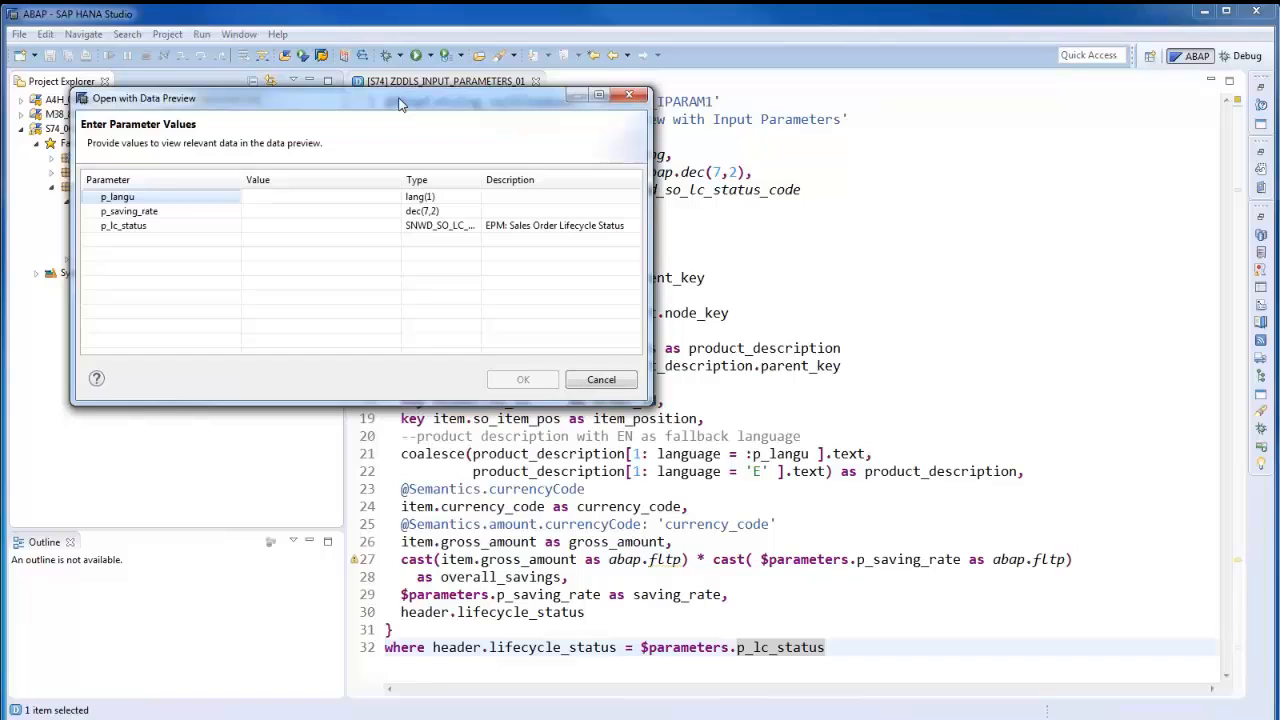
left_click(310, 196)
type("D")
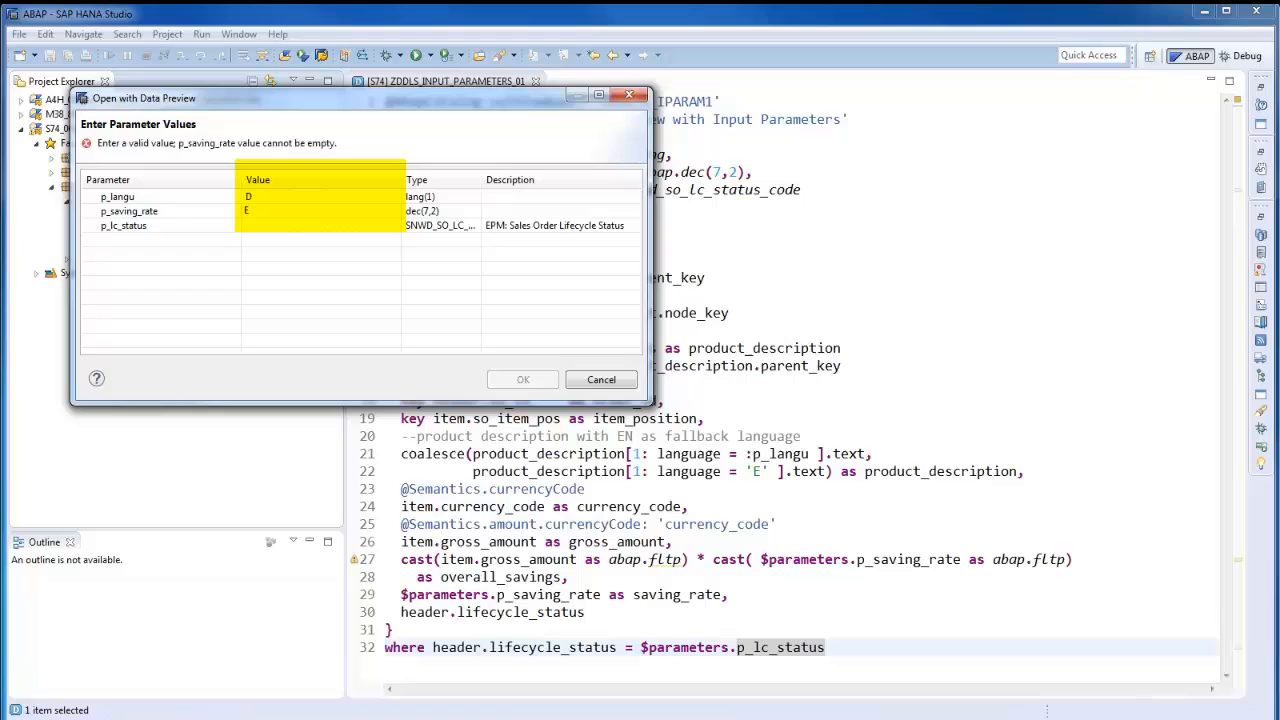
type("0.02")
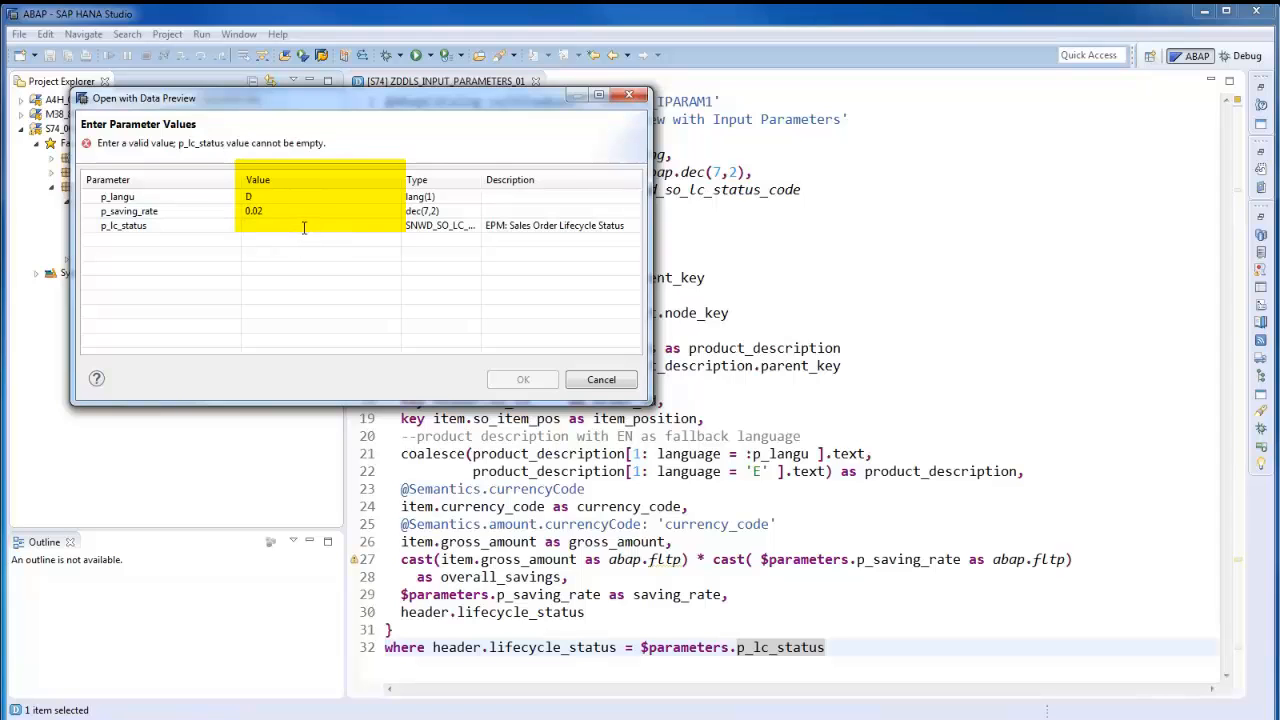
type("C")
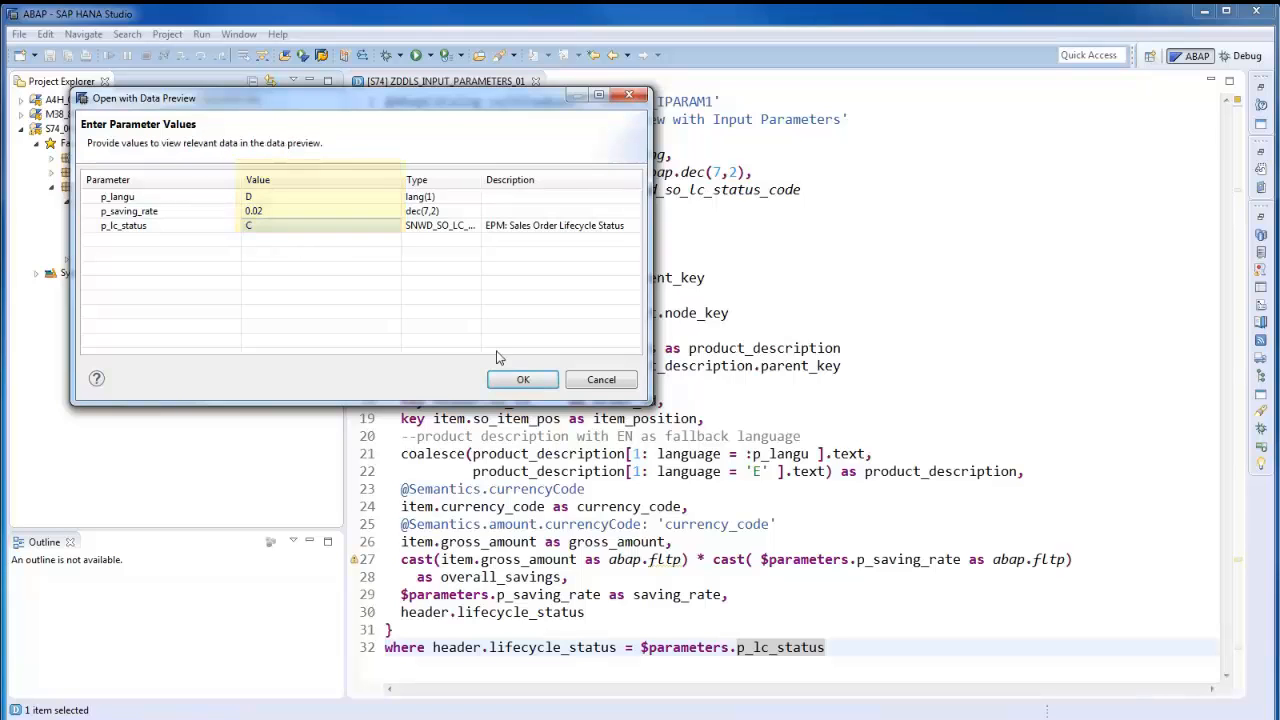
left_click(522, 380)
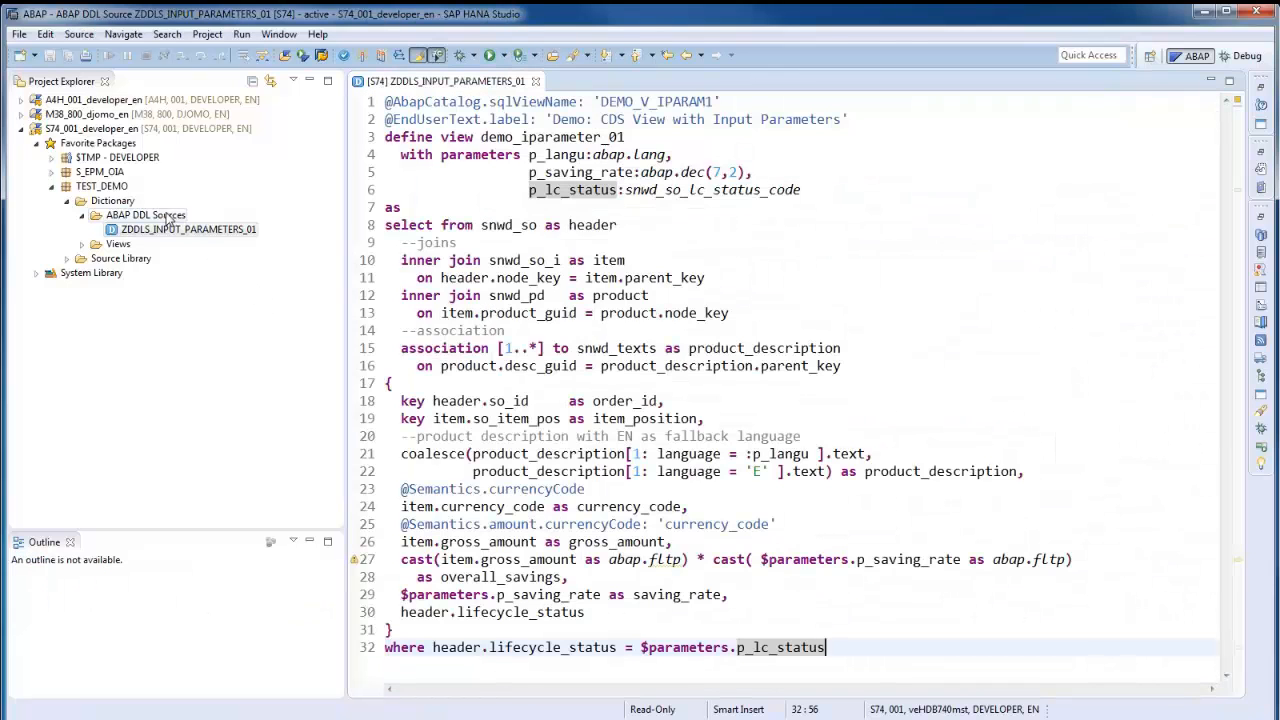
Start a new DDL source ZDDLS_INPUT_PARAMETERS_02 described 'Demo: CDS View with Input Parameters (2)'
right_click(144, 216)
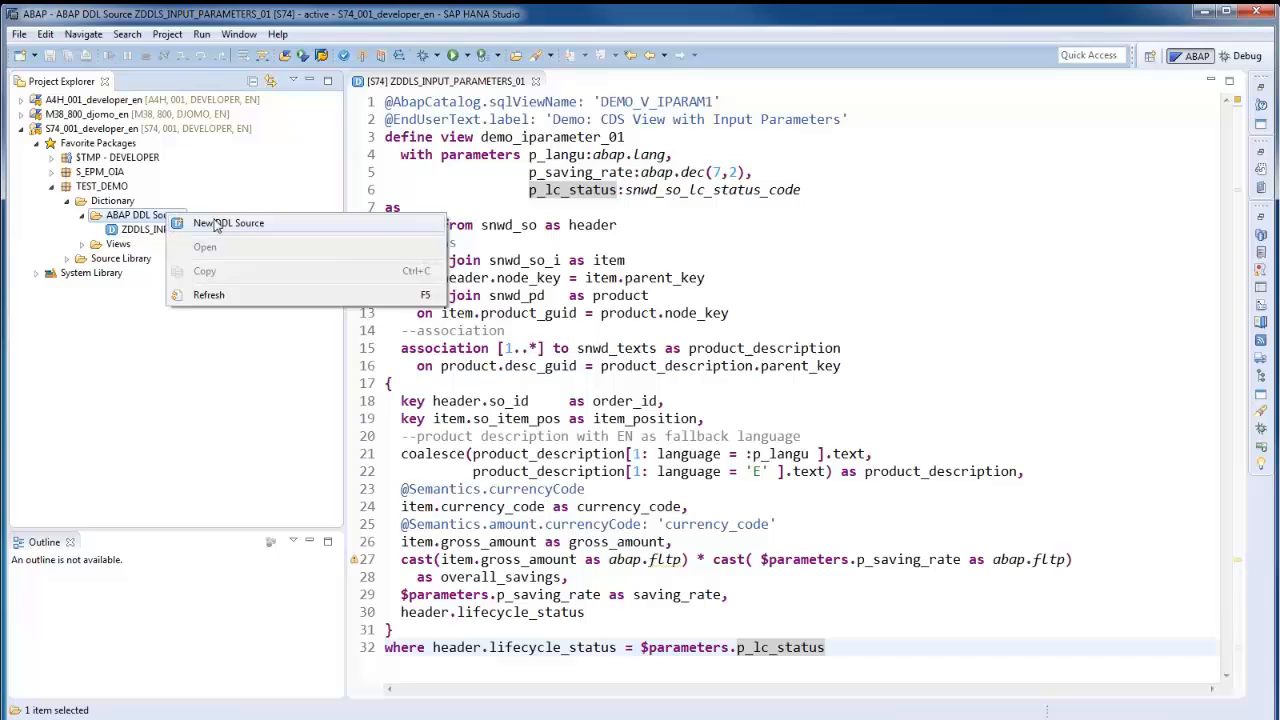
left_click(228, 224)
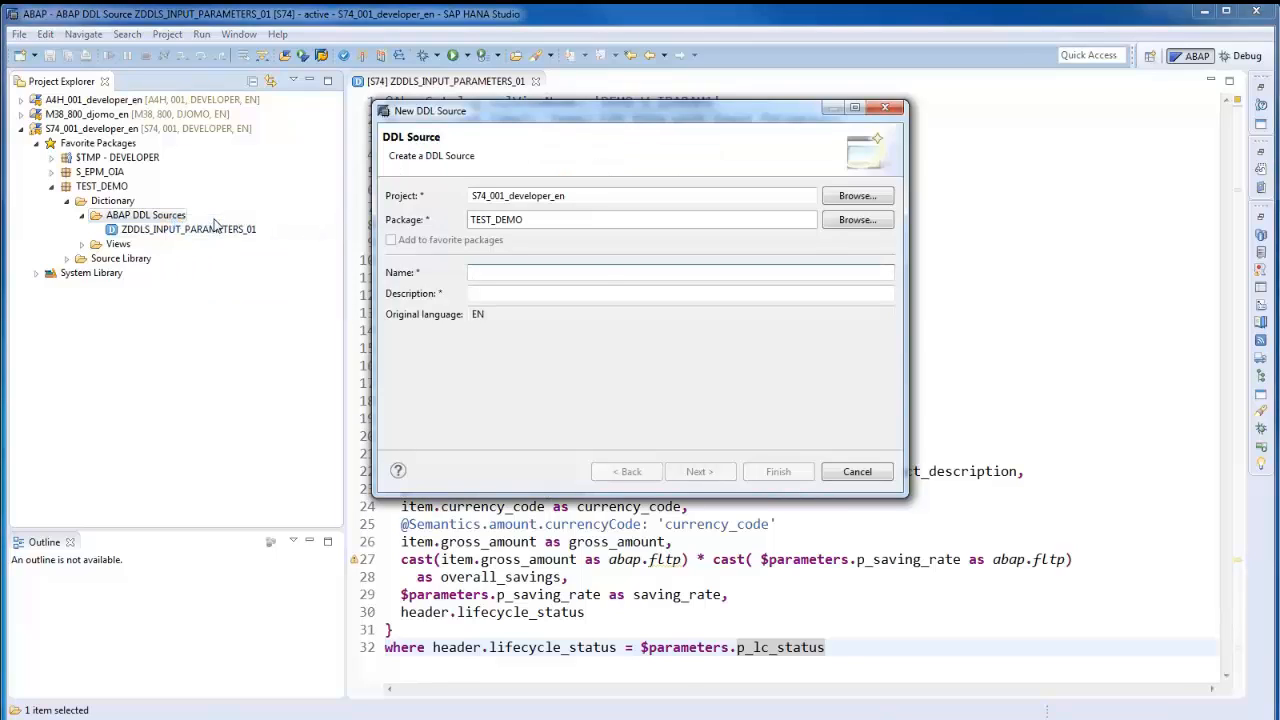
type("ZDDLS_INPUT_PARAMETERS_02")
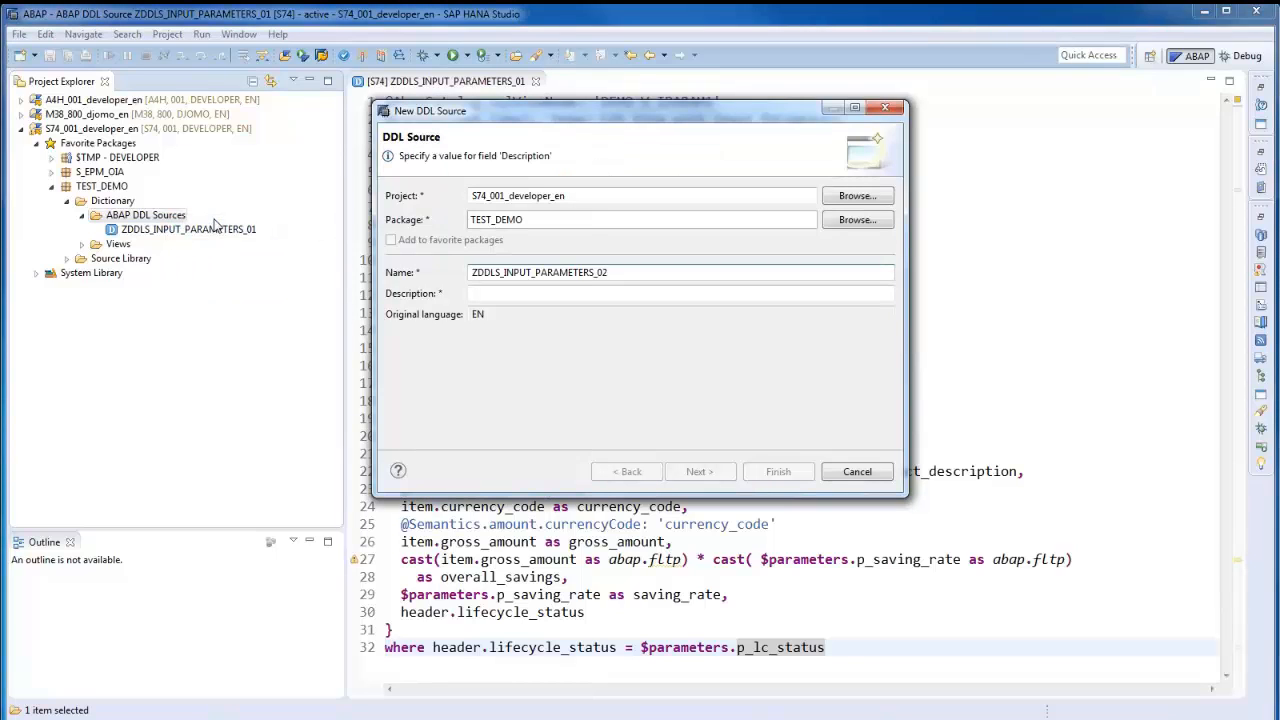
type("Dem")
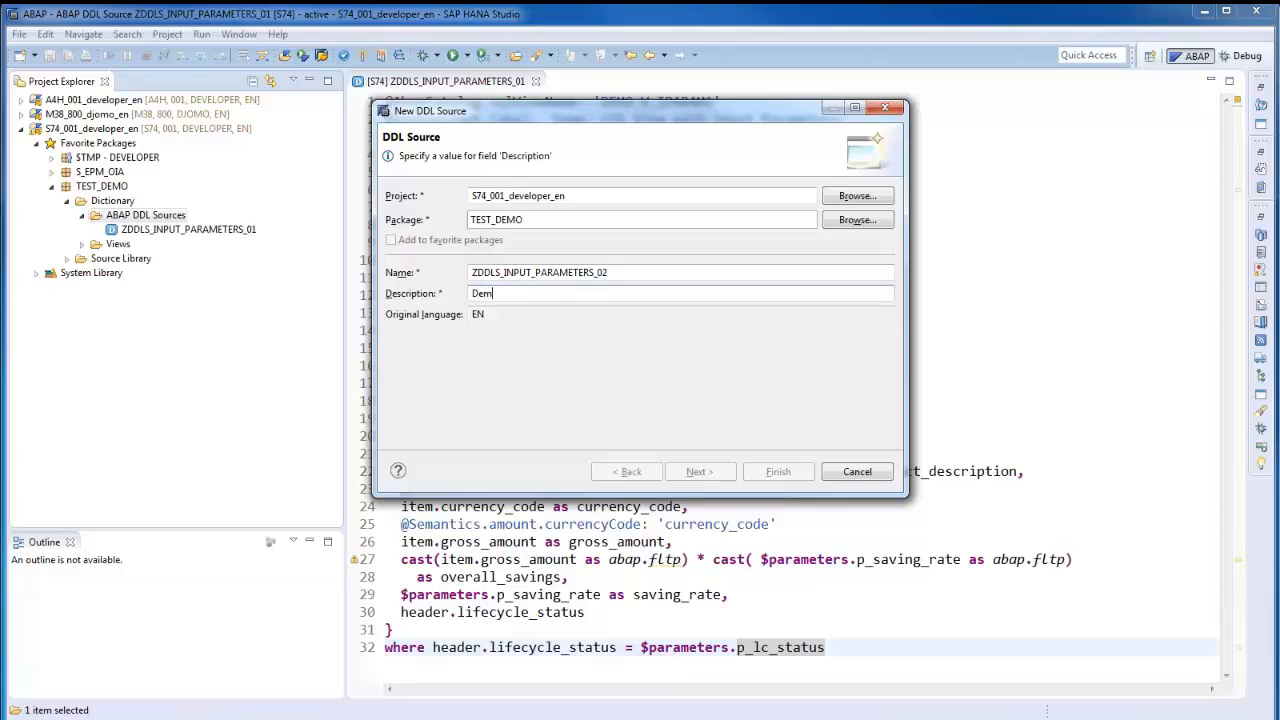
type("Demo: CDS View with Input Parameters (2)")
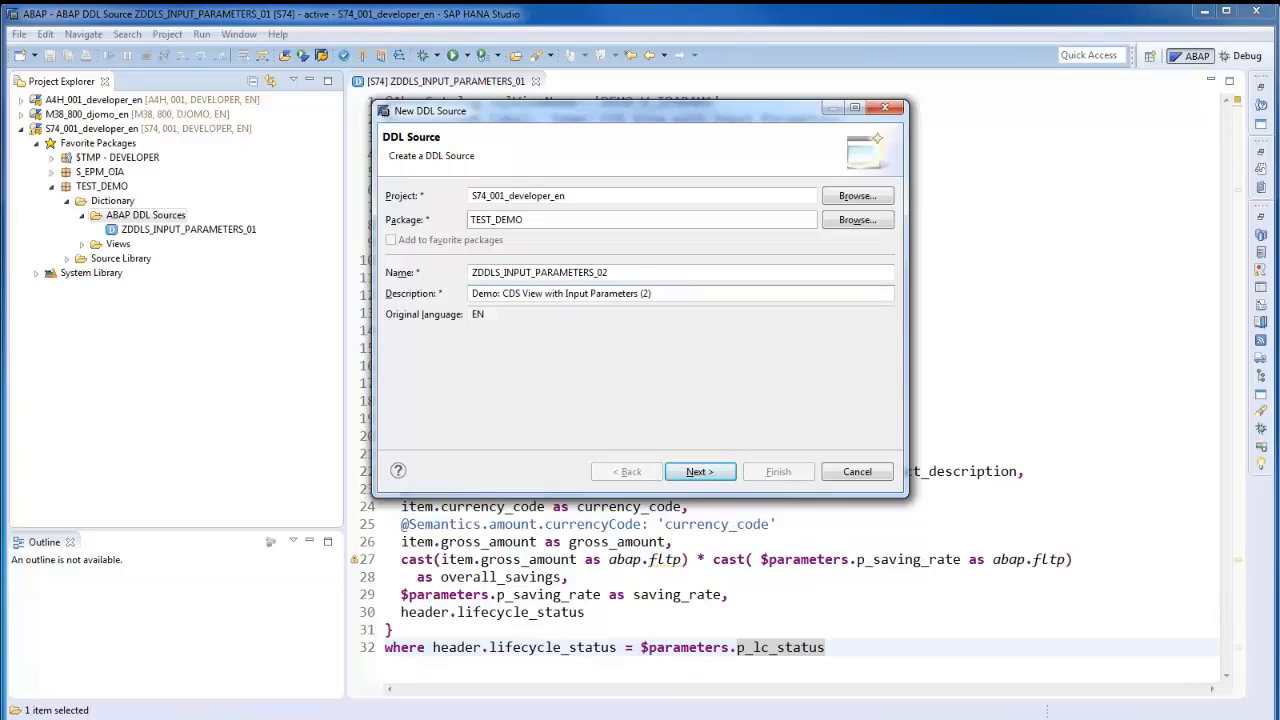
Accept the transport request and finish creating the DDL source
left_click(700, 472)
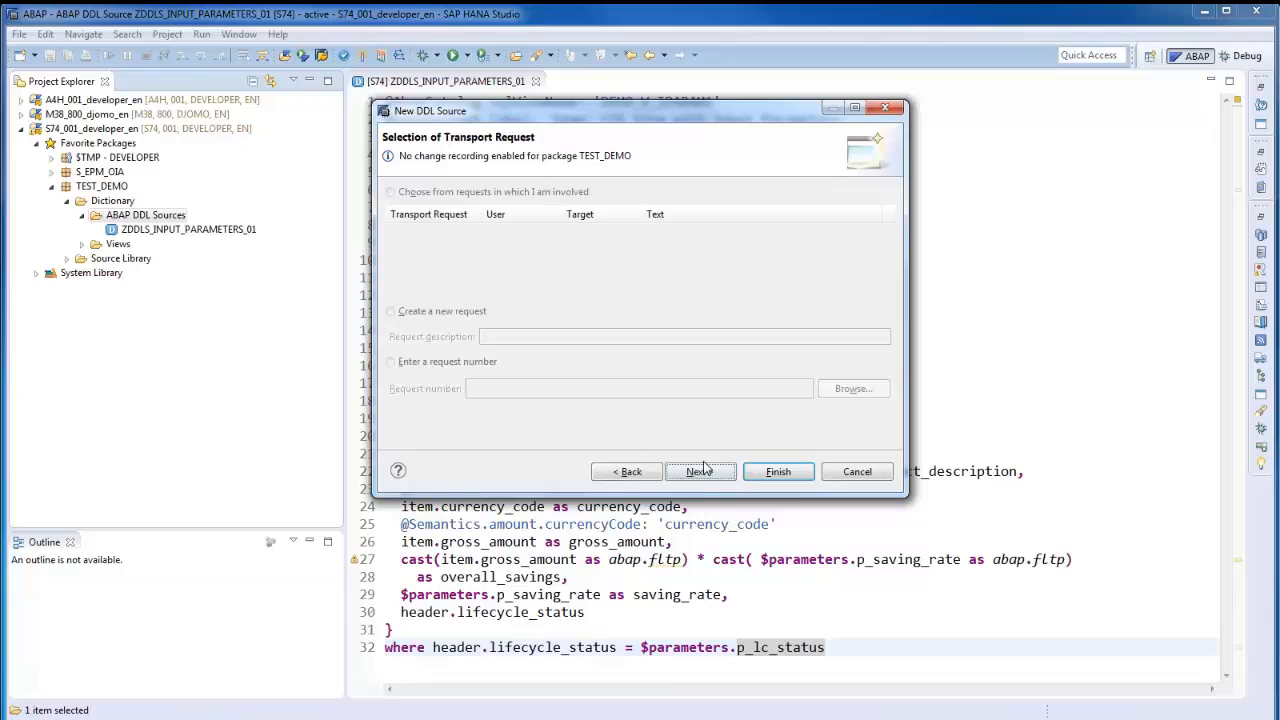
left_click(778, 472)
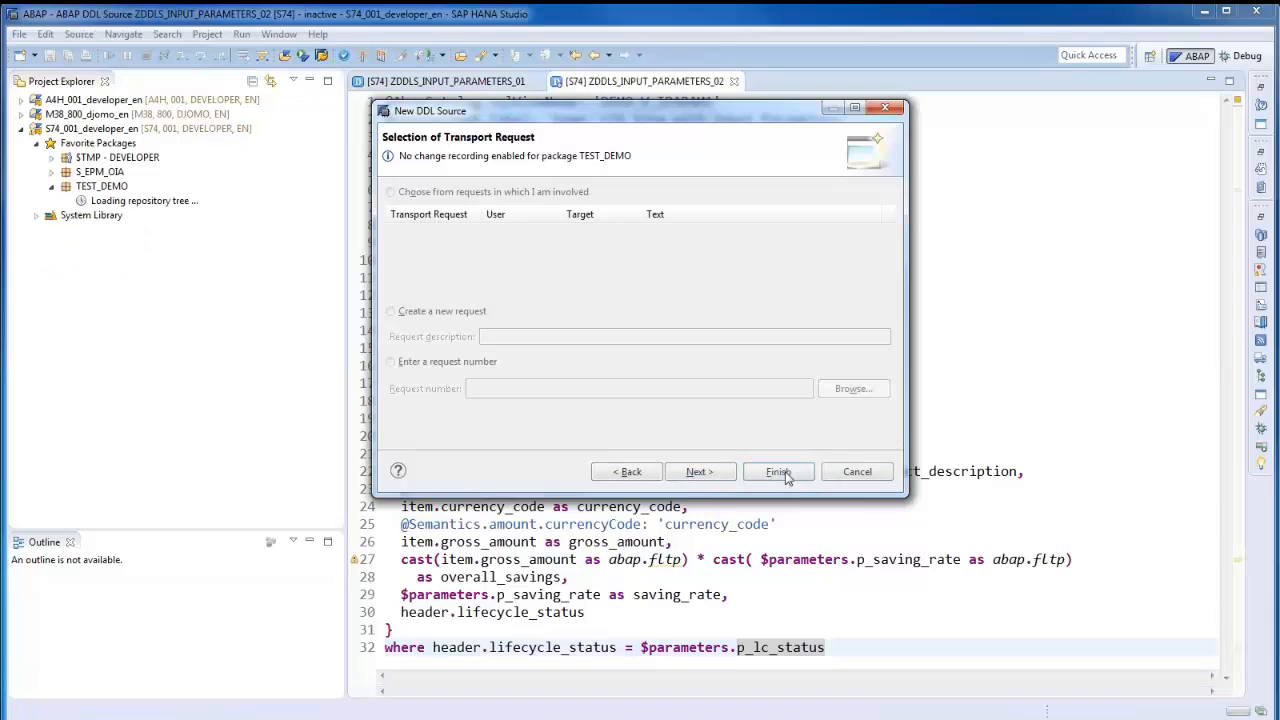
left_click(778, 472)
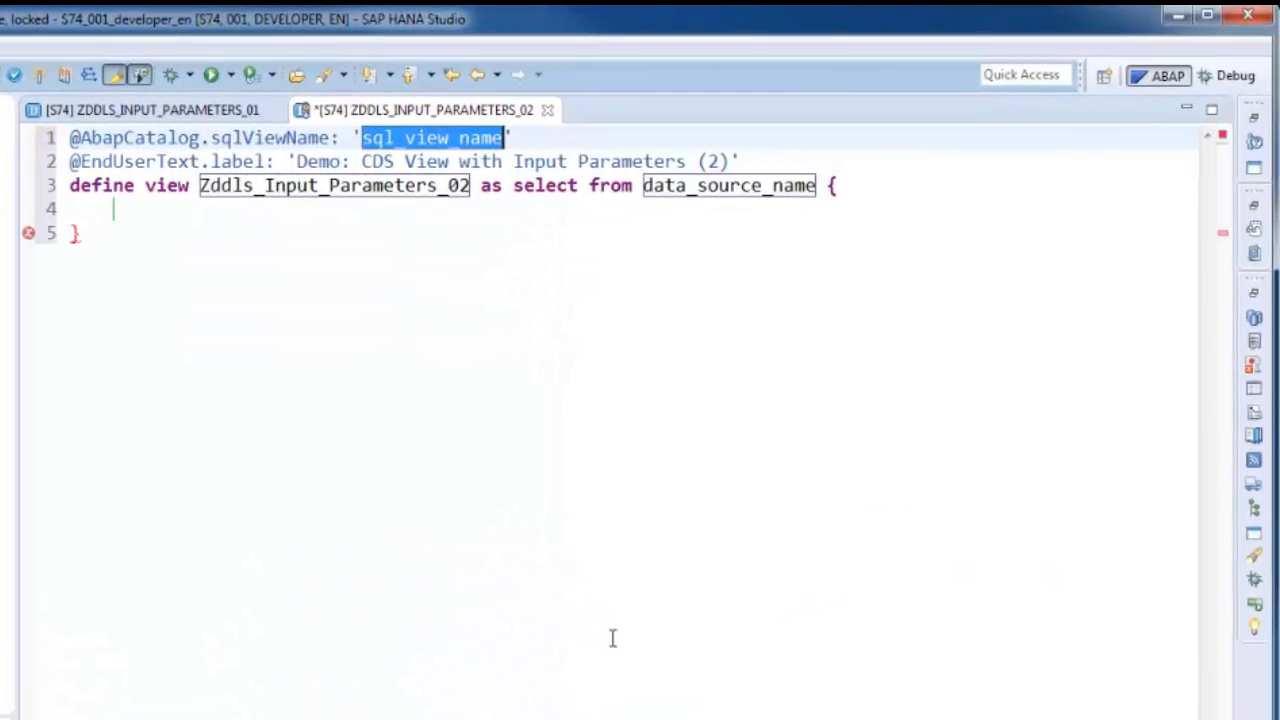
Name the SQL view DEMO_V_IPARAM2 and select everything from demo_iparameter_01 with its three parameters
type("DEMO_V_IPARAM2")
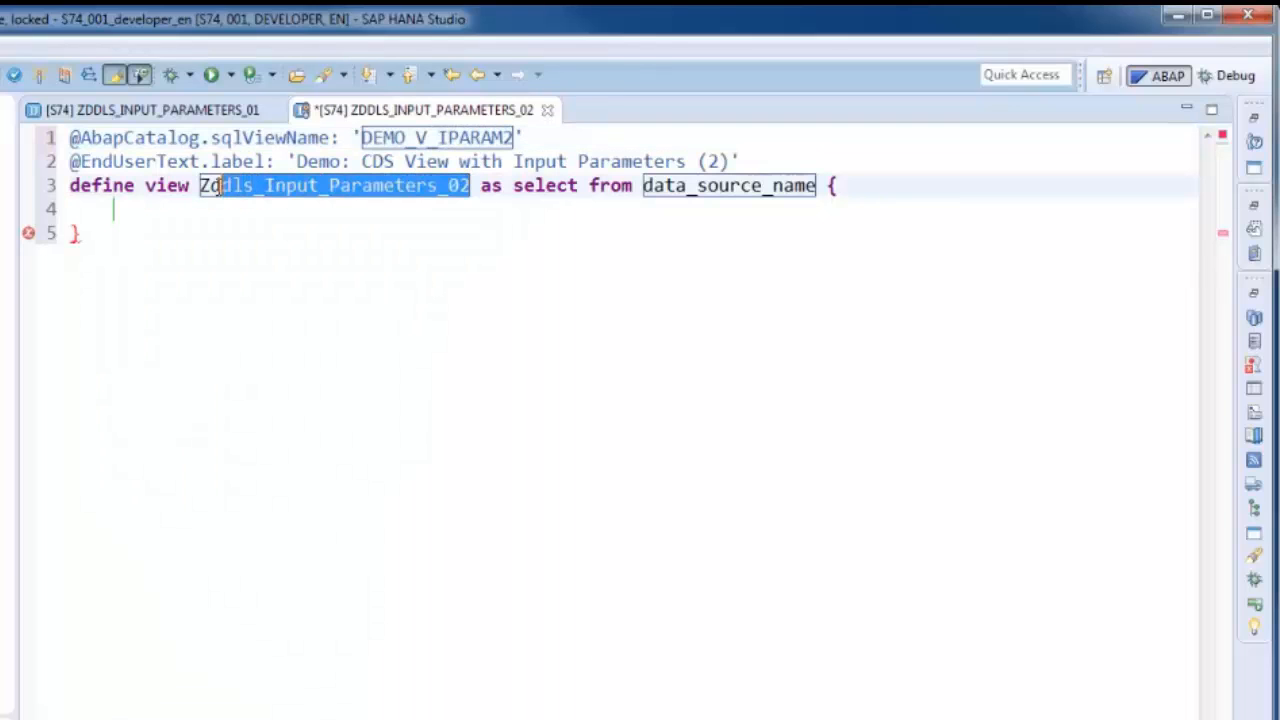
type("demo_iparameter_02")
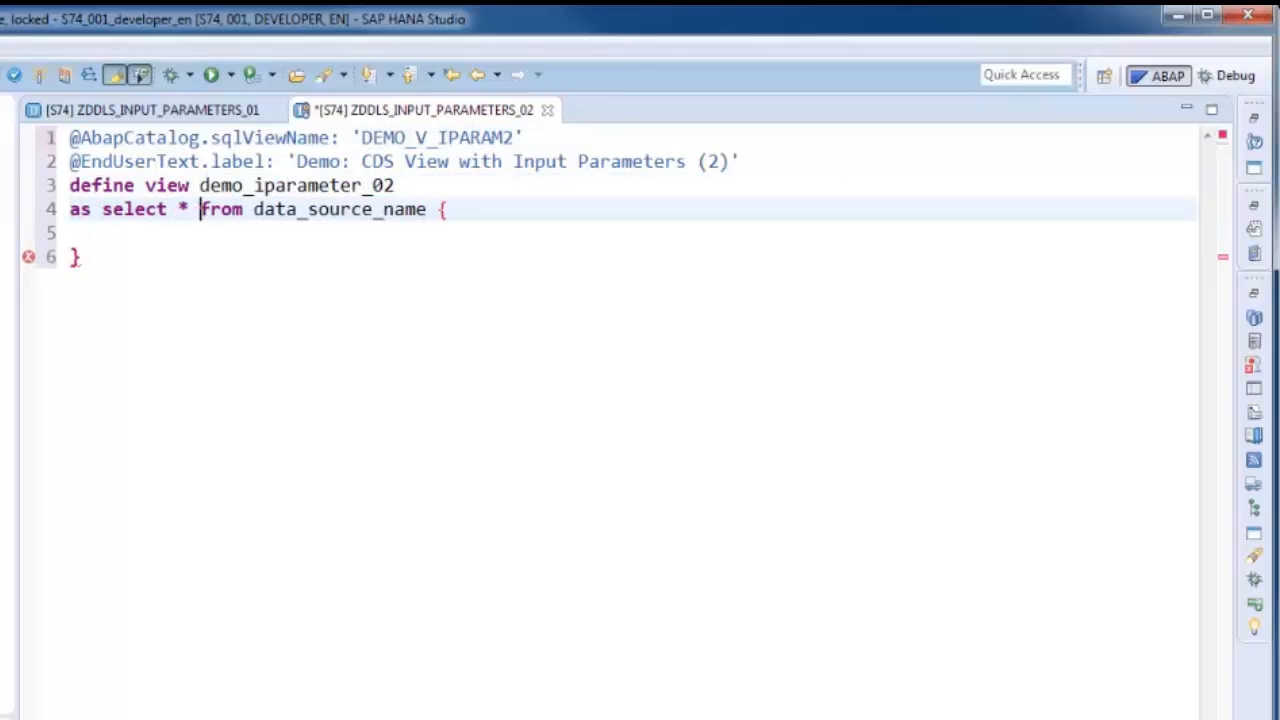
key("BackSpace")
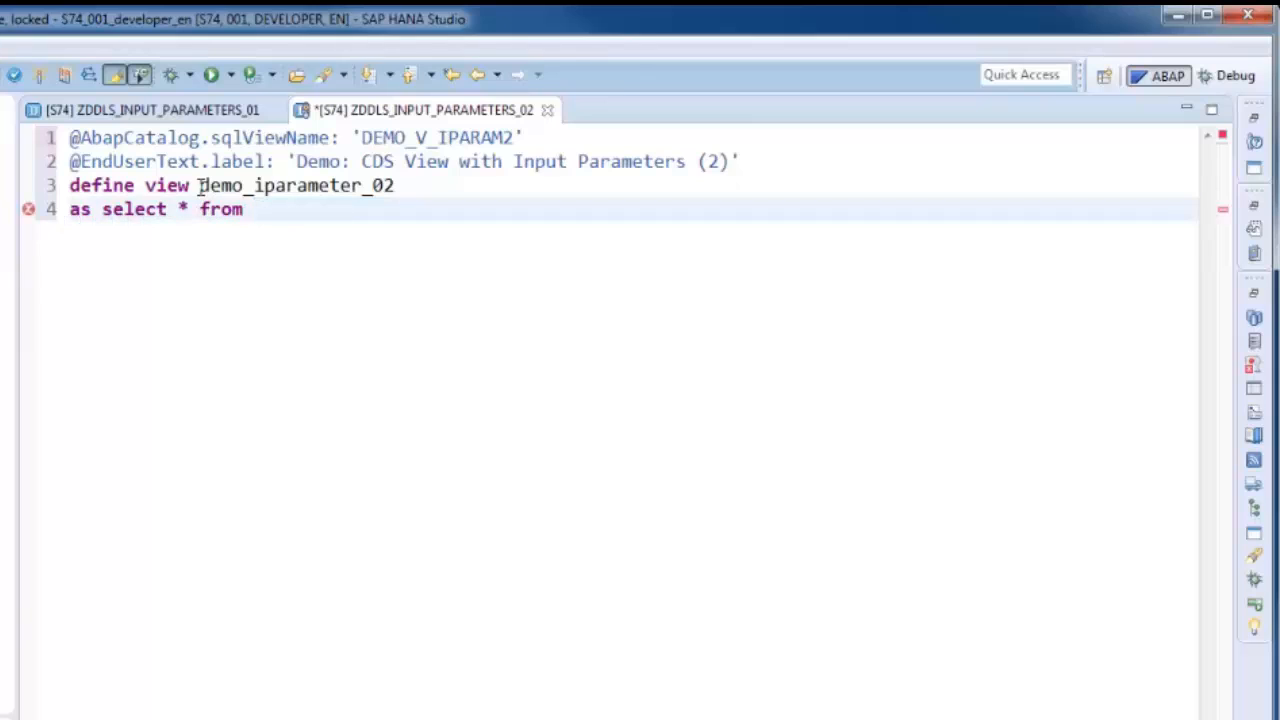
type("demo_iparameter_01( p_langu:, p_saving_rate:, p_lc_status:")
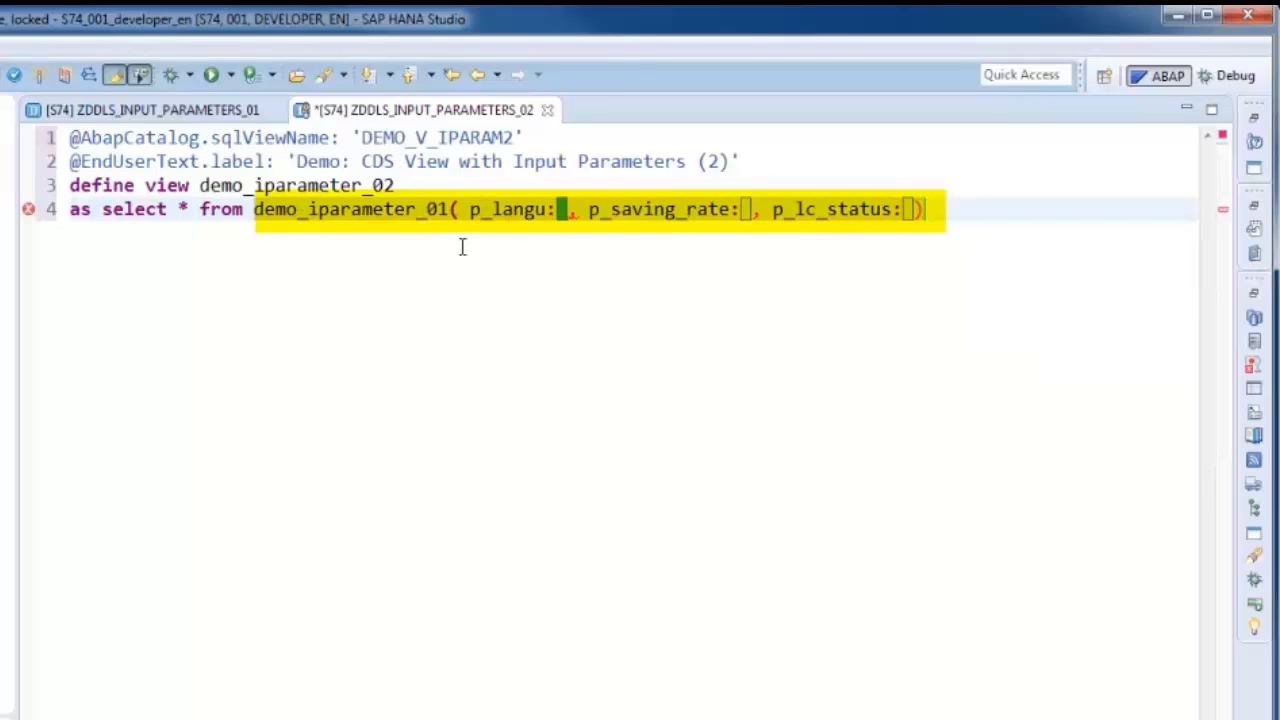
type("'")
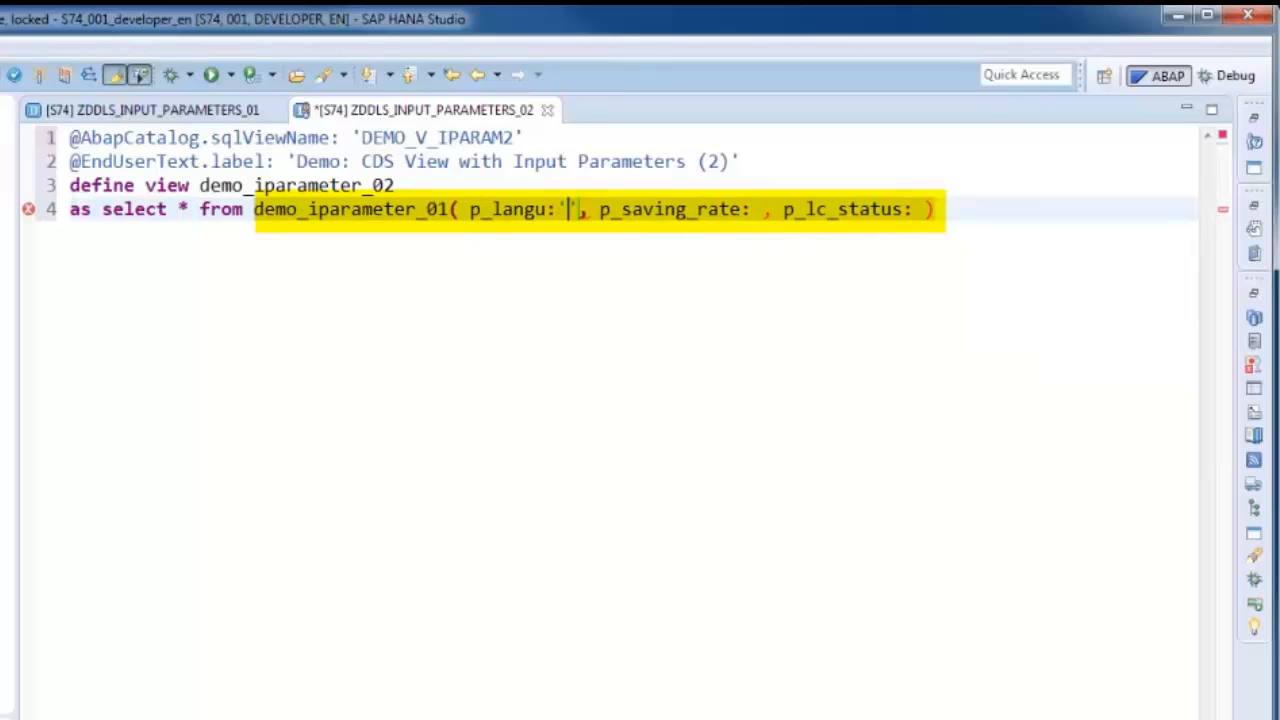
type("E")
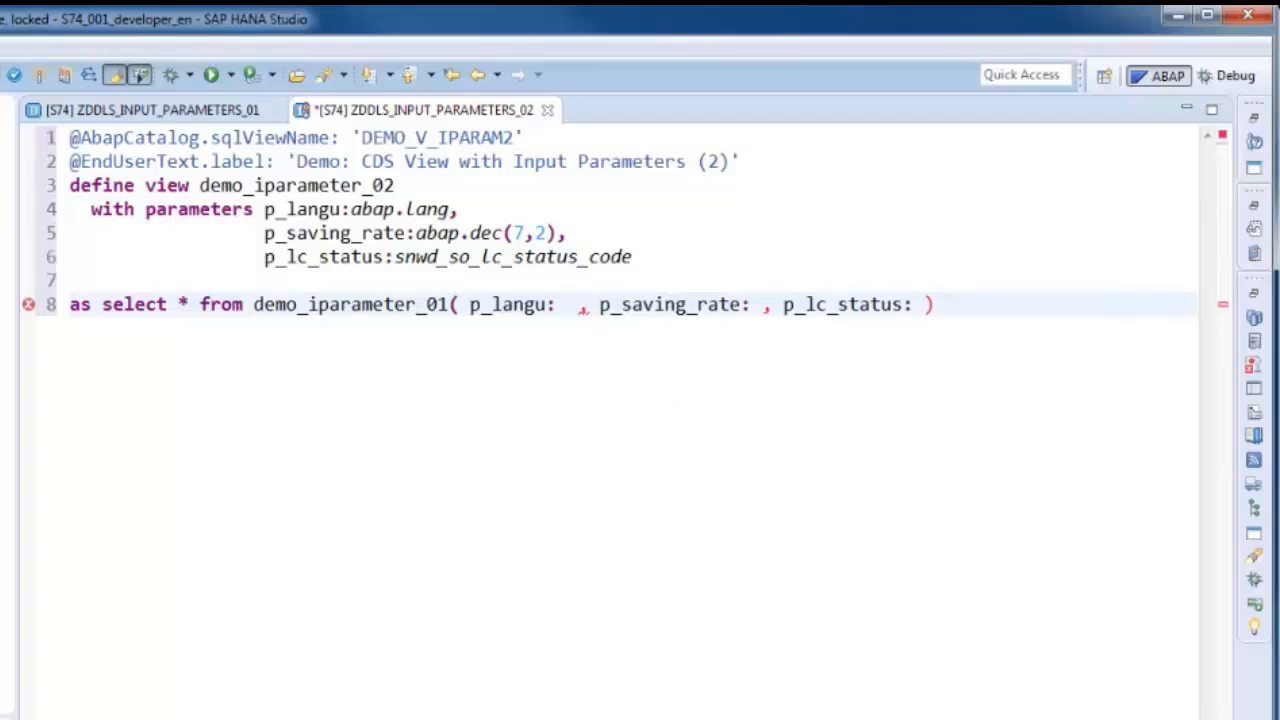
Pass $parameters.p_langu, p_saving_rate and p_lc_status into demo_iparameter_01 and activate demo_iparameter_02
type("$parameters.p_langu")
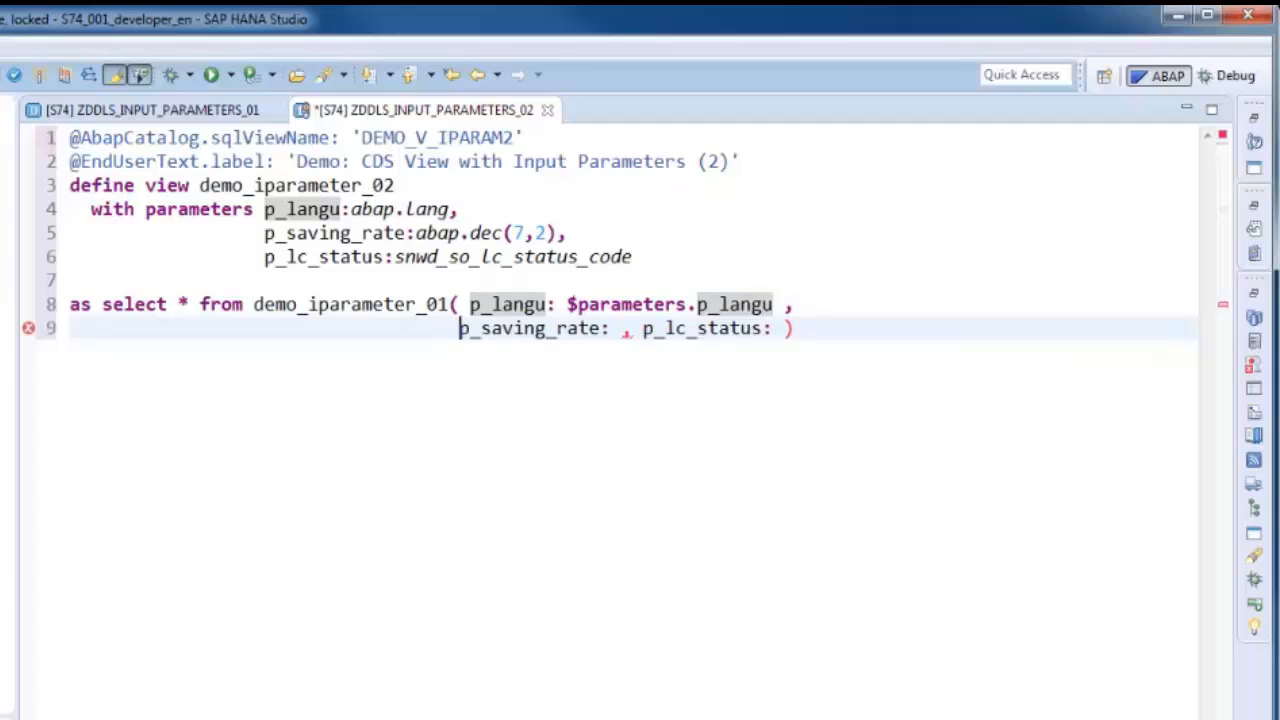
type("$parameters.p_lc_status )")
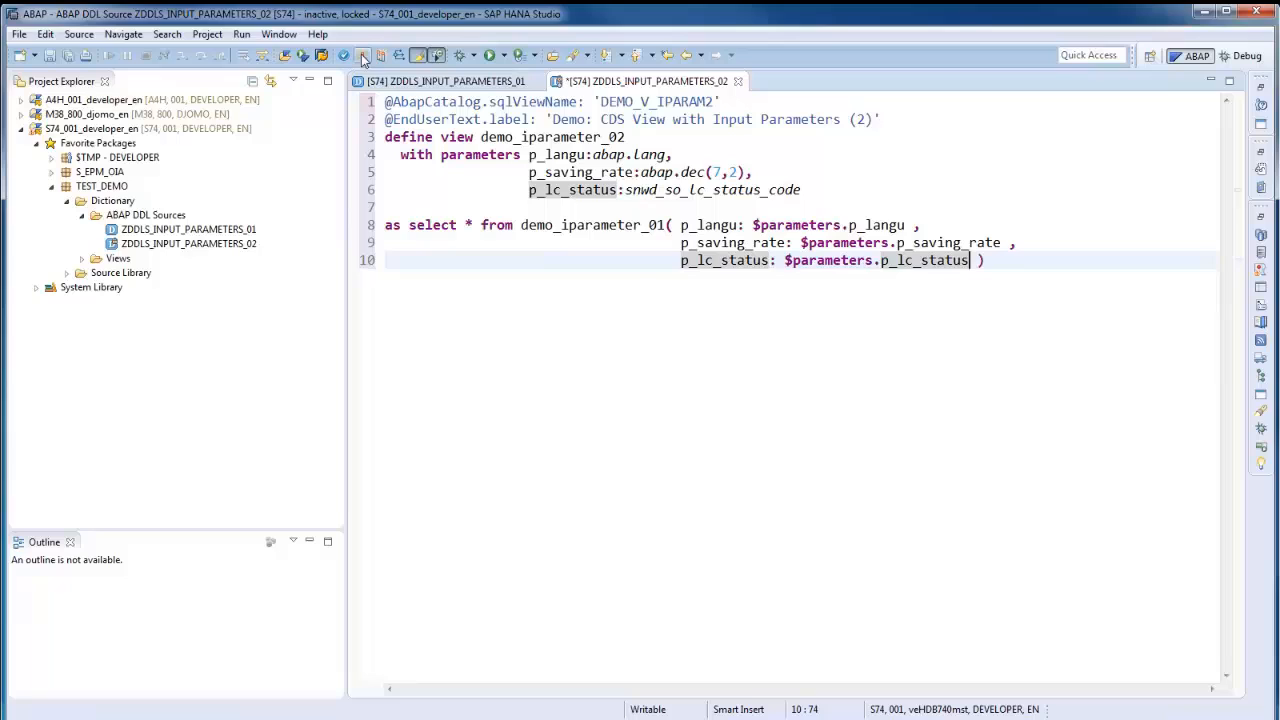
left_click(364, 56)
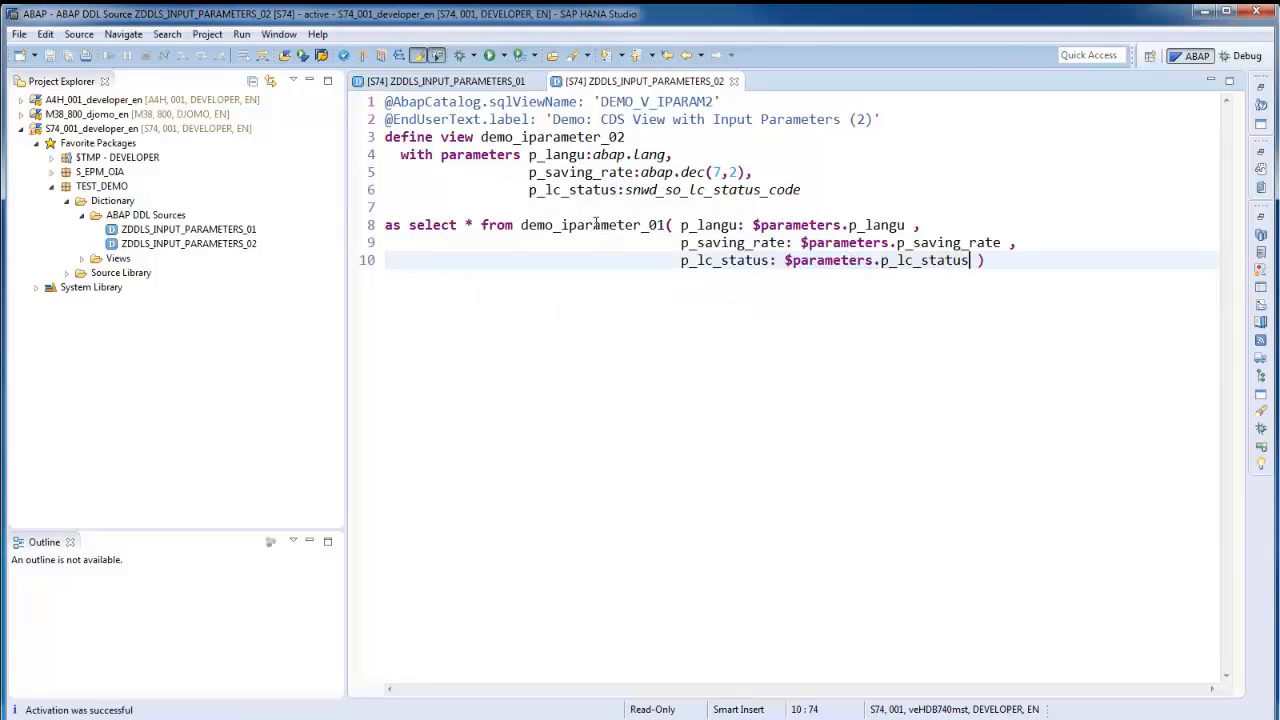
double_click(570, 136)
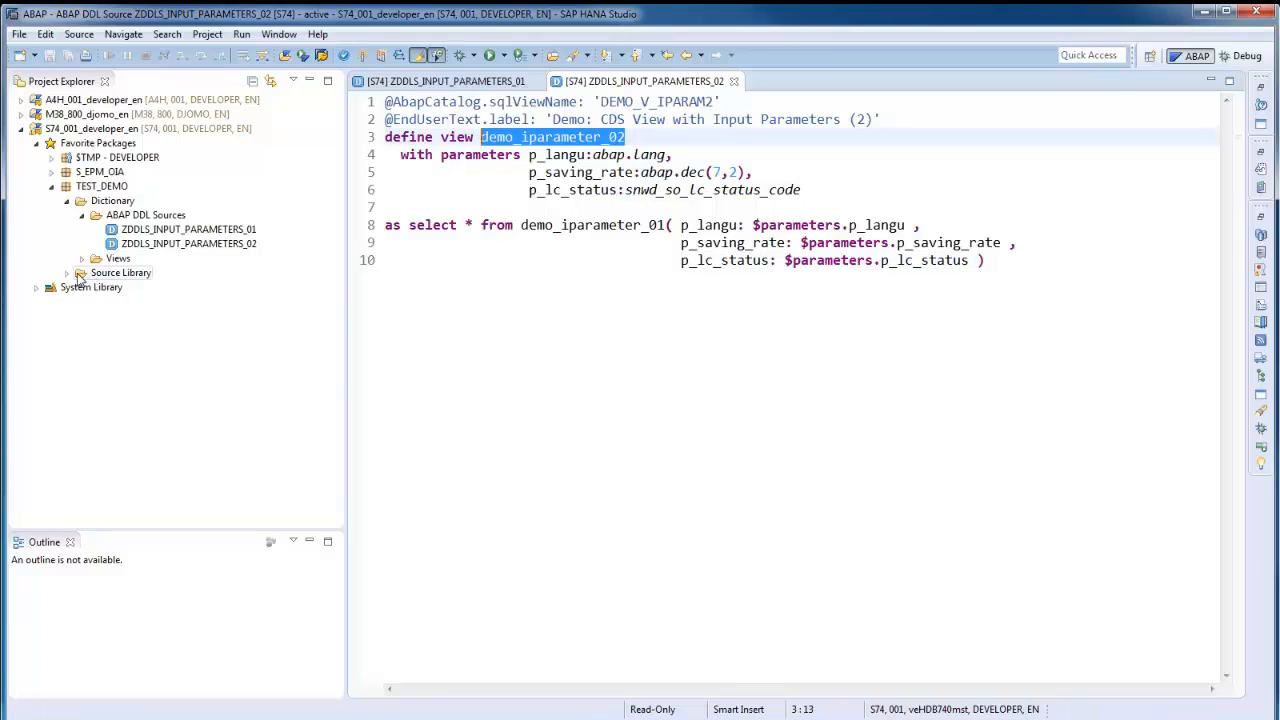
Write report ZR_DEMO_CDS_IPARAMETERS selecting from the demo CDS view with the database feature check, and run it
left_click(80, 272)
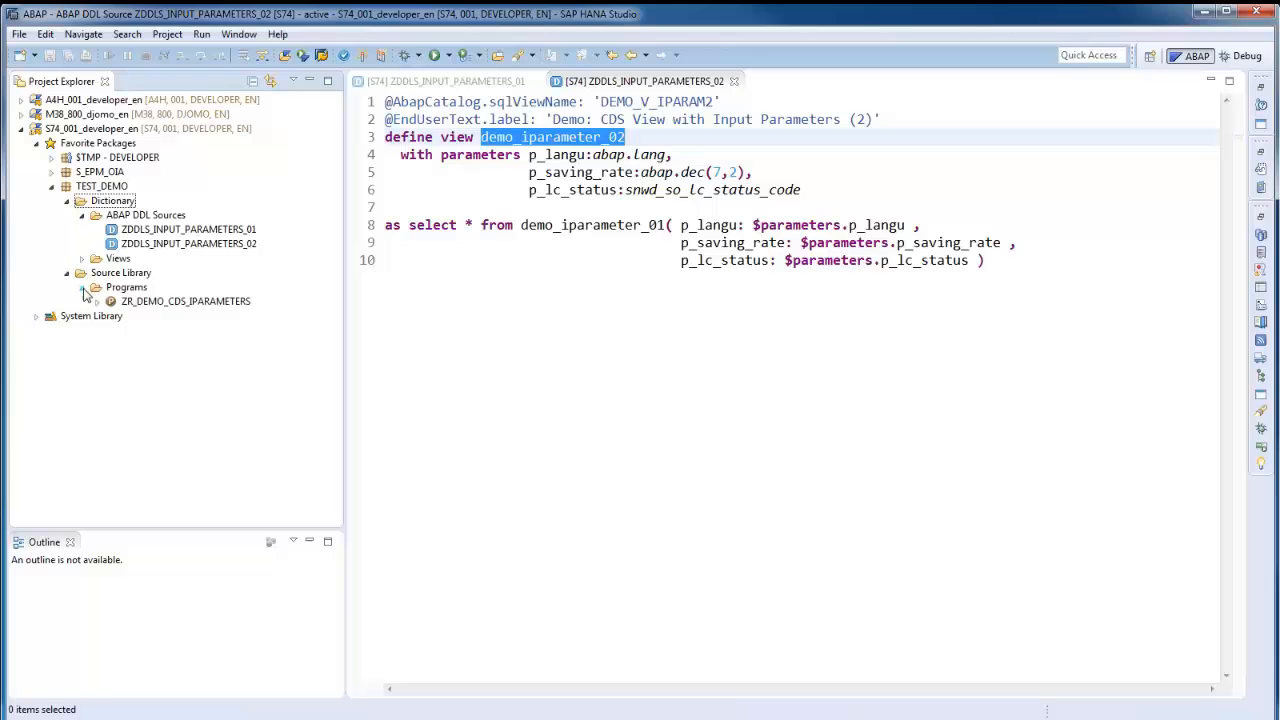
double_click(184, 300)
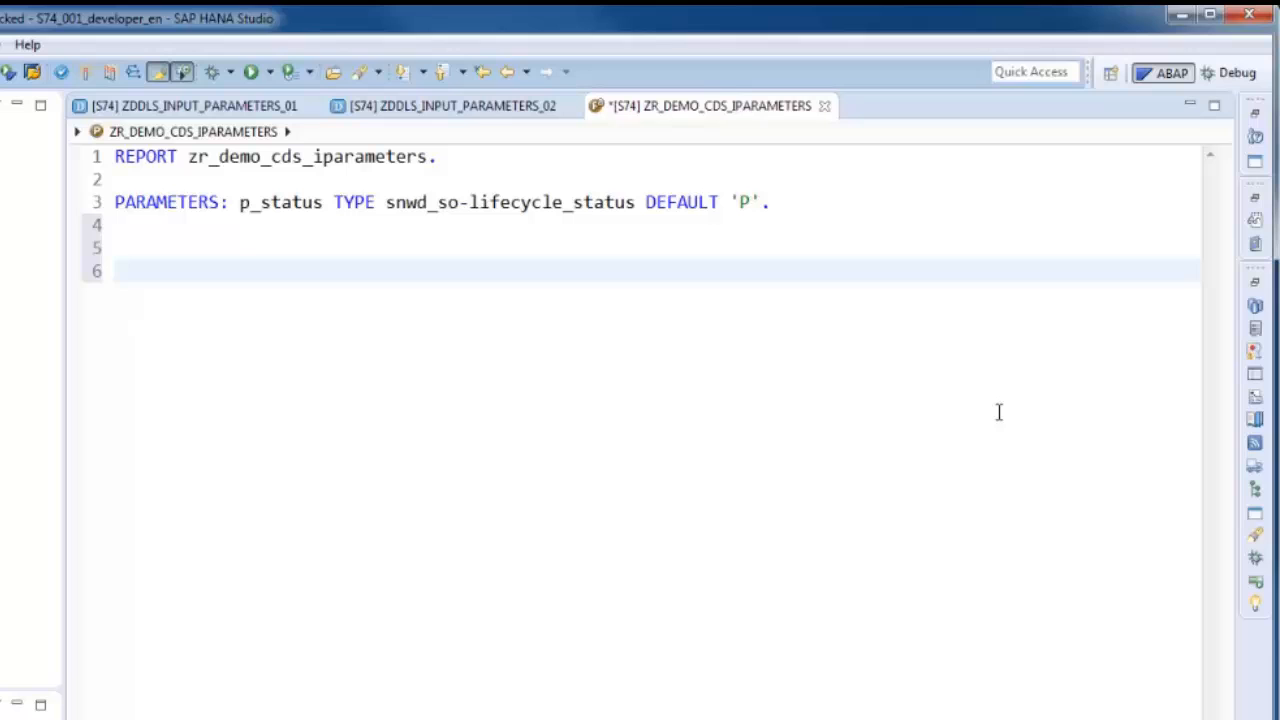
type("demo_cd")
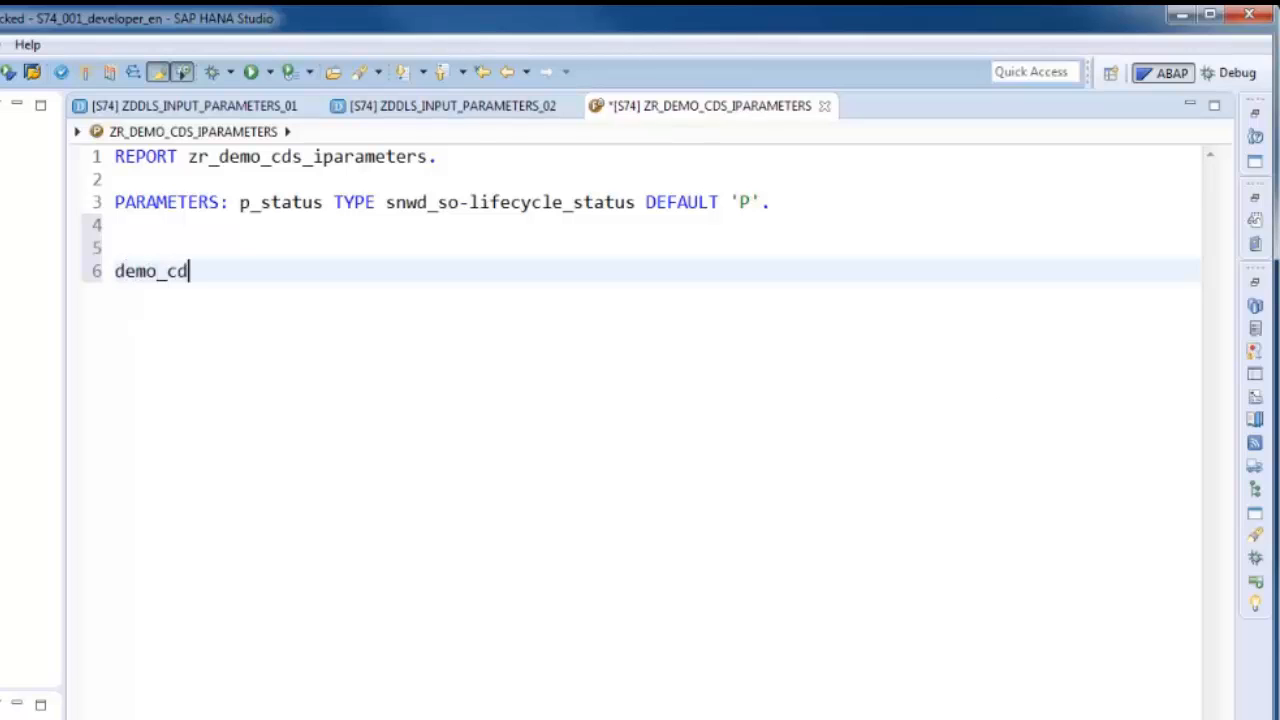
type("s")
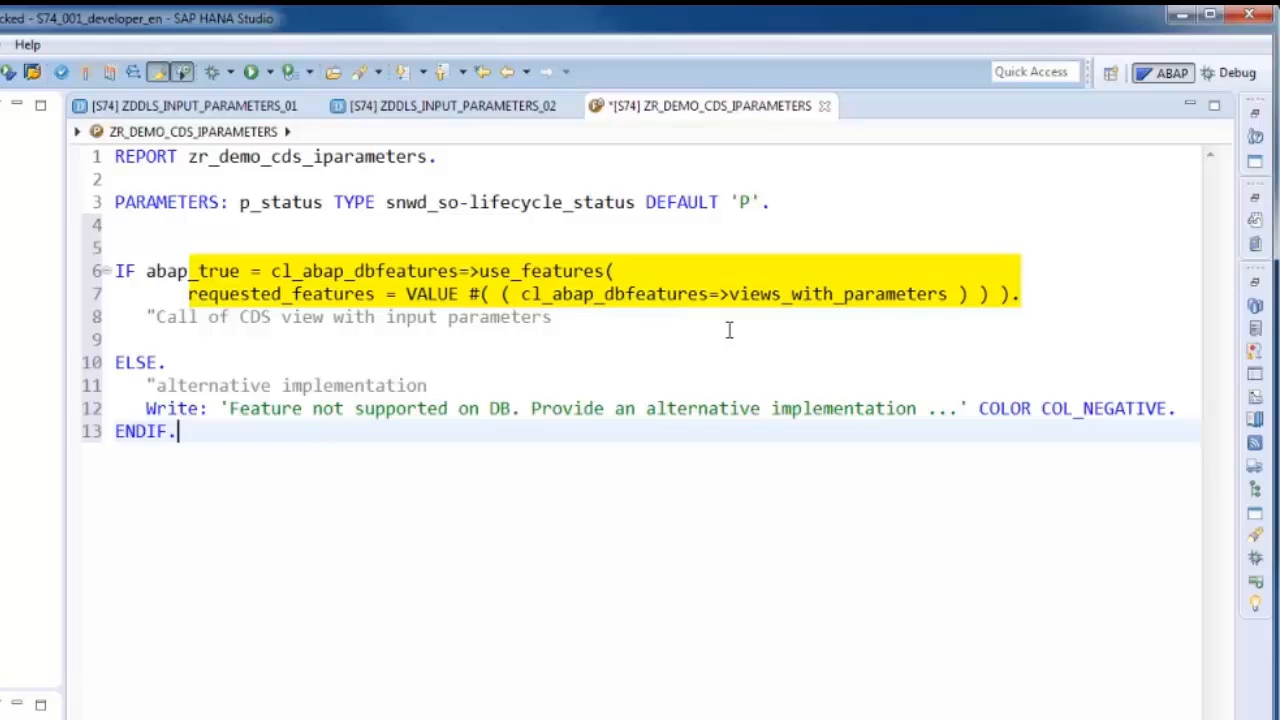
left_click(730, 340)
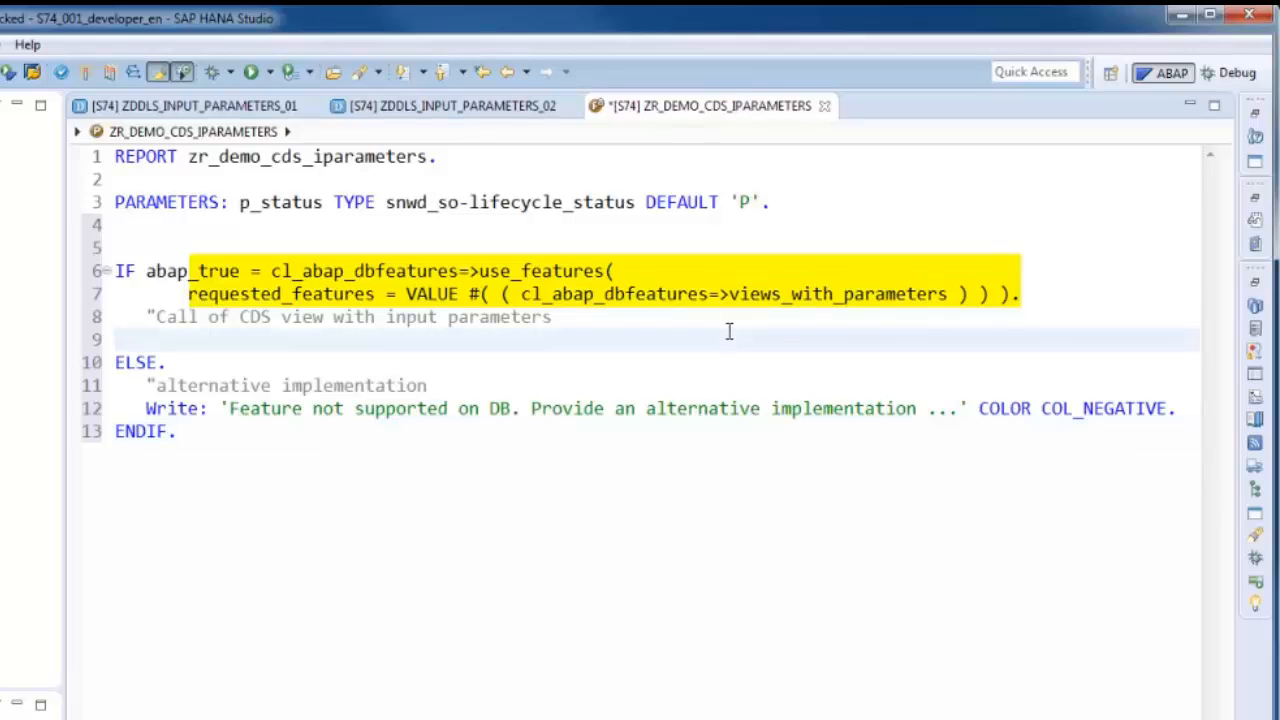
type("demo_")
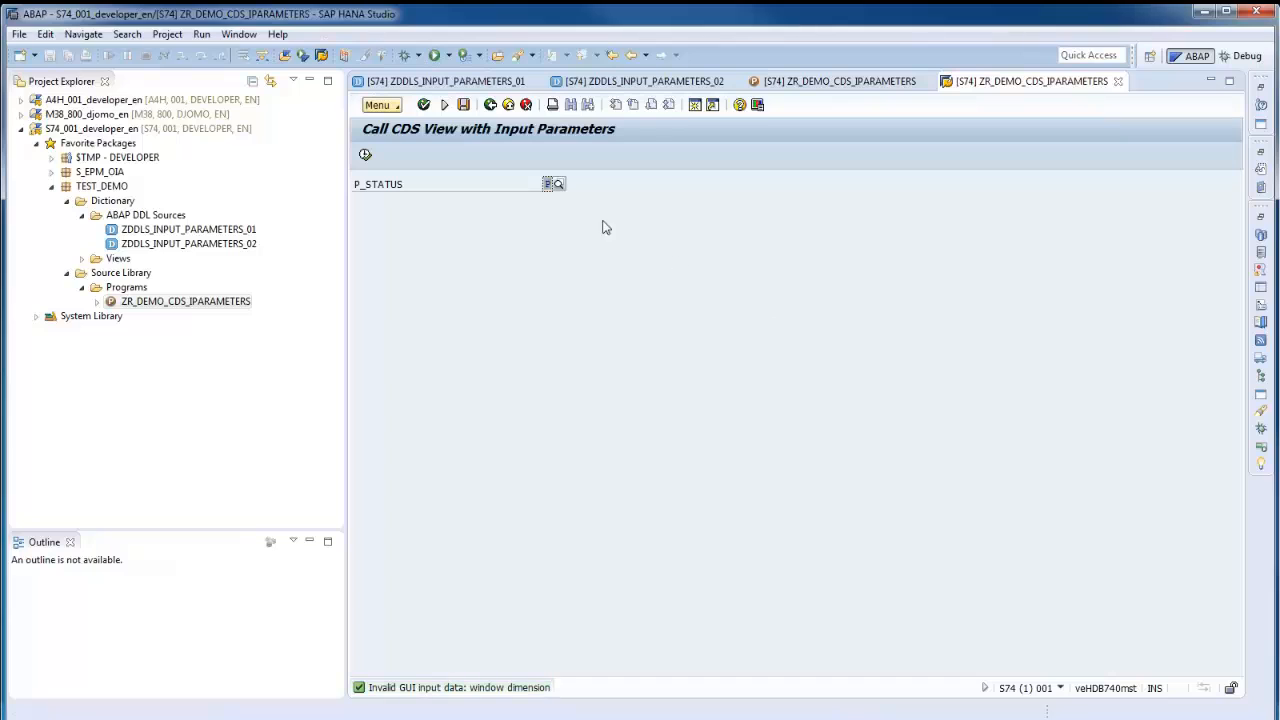
Execute the report and view the output list's overall savings, saving rate 0.04 and status P columns
left_click(556, 184)
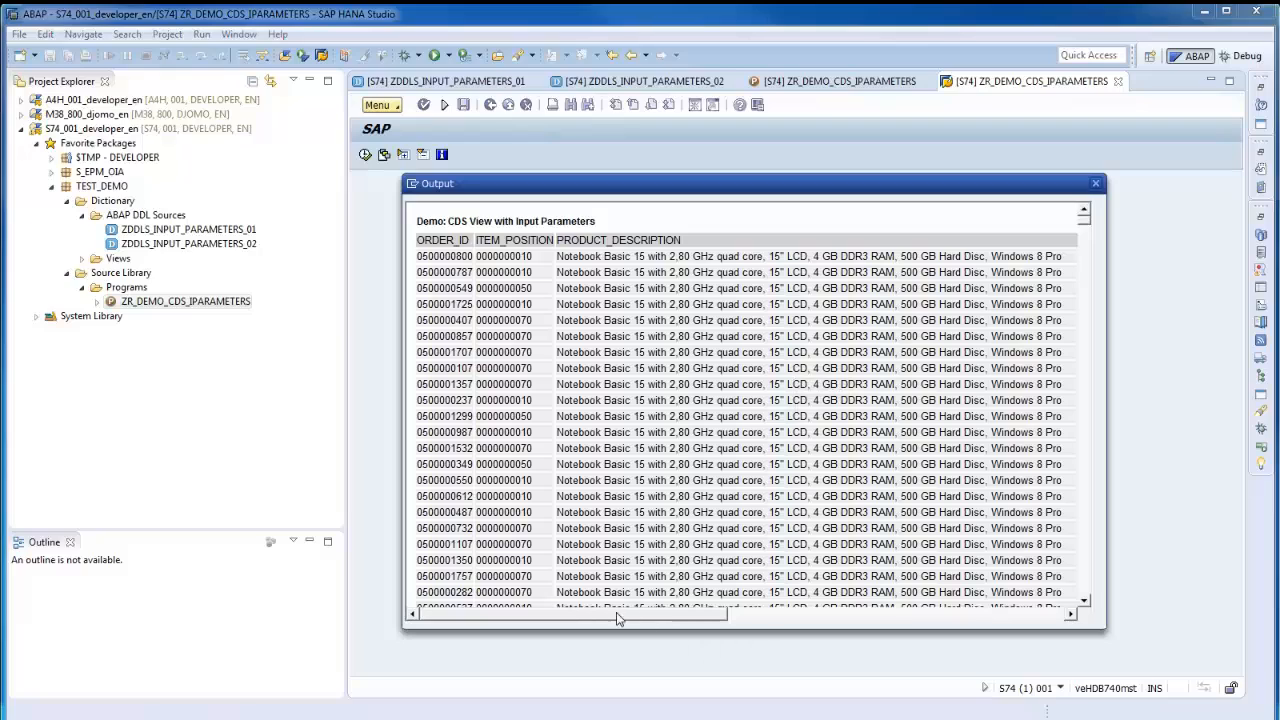
scroll("right", 3)
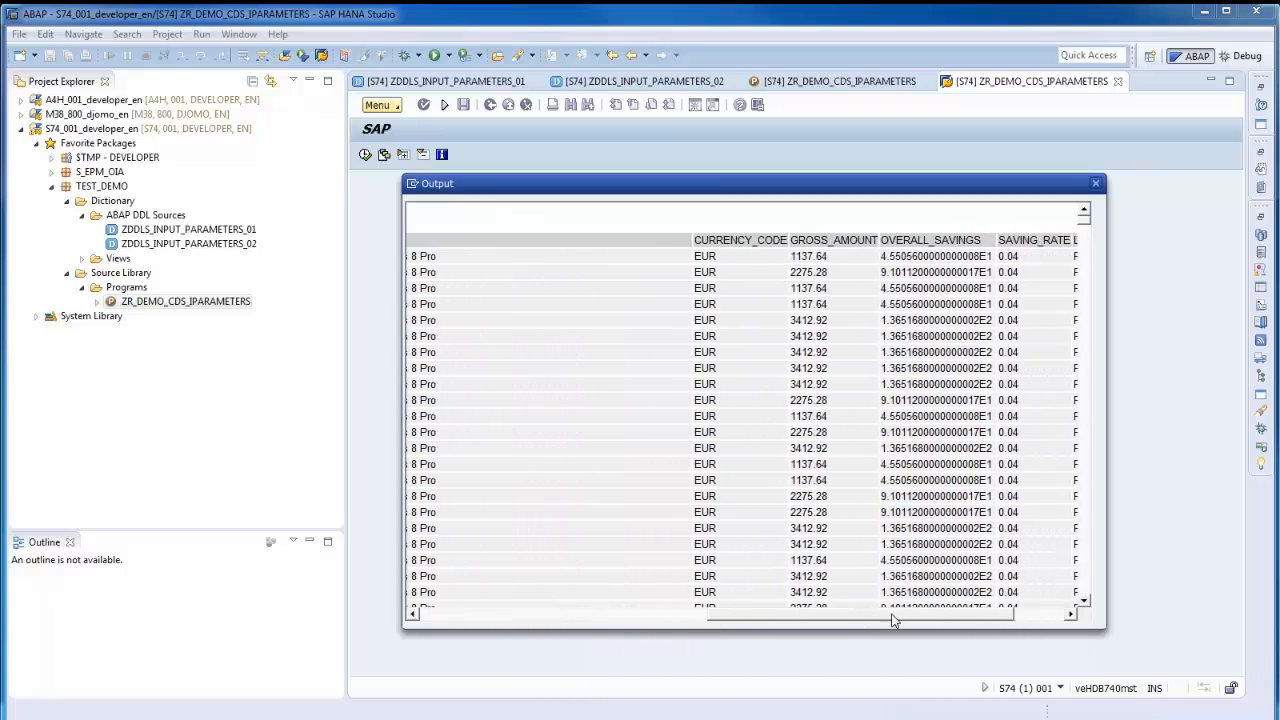
scroll("right", 3)
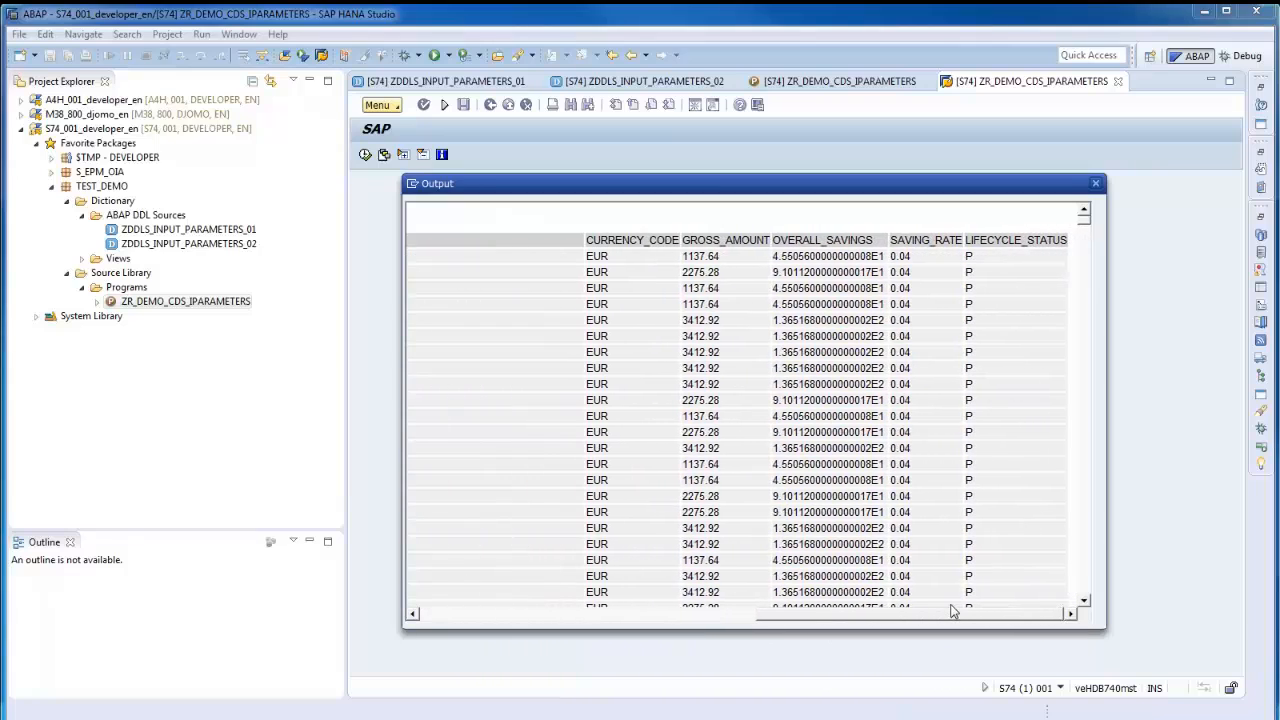